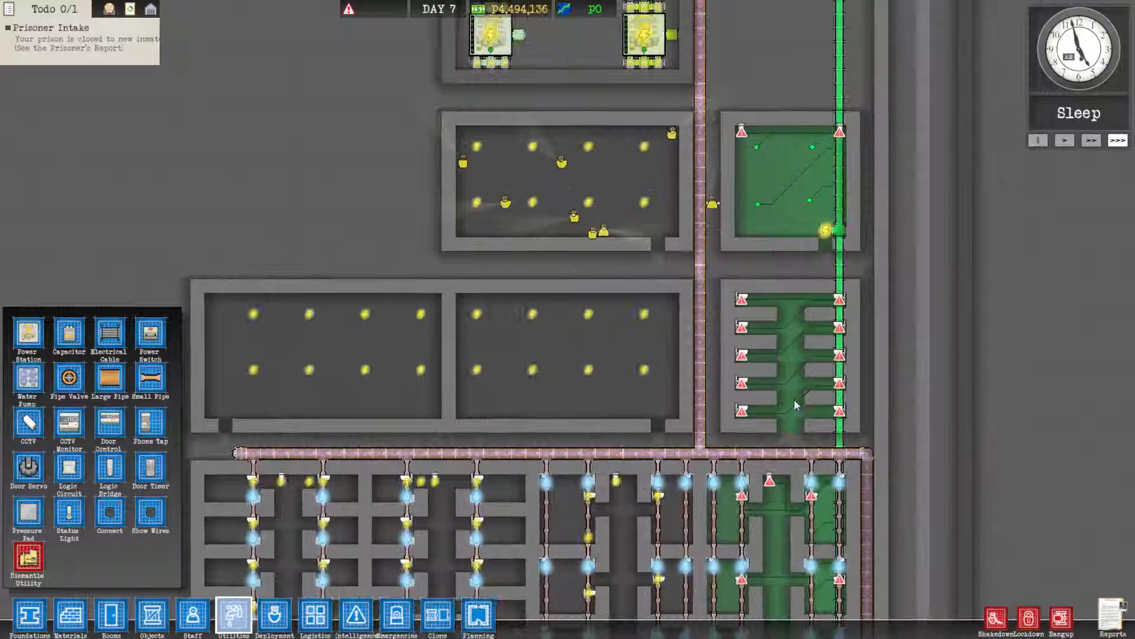
# Scroll across the cell block while laying electrical cable toward the powered line
pyautogui.scroll(-3)
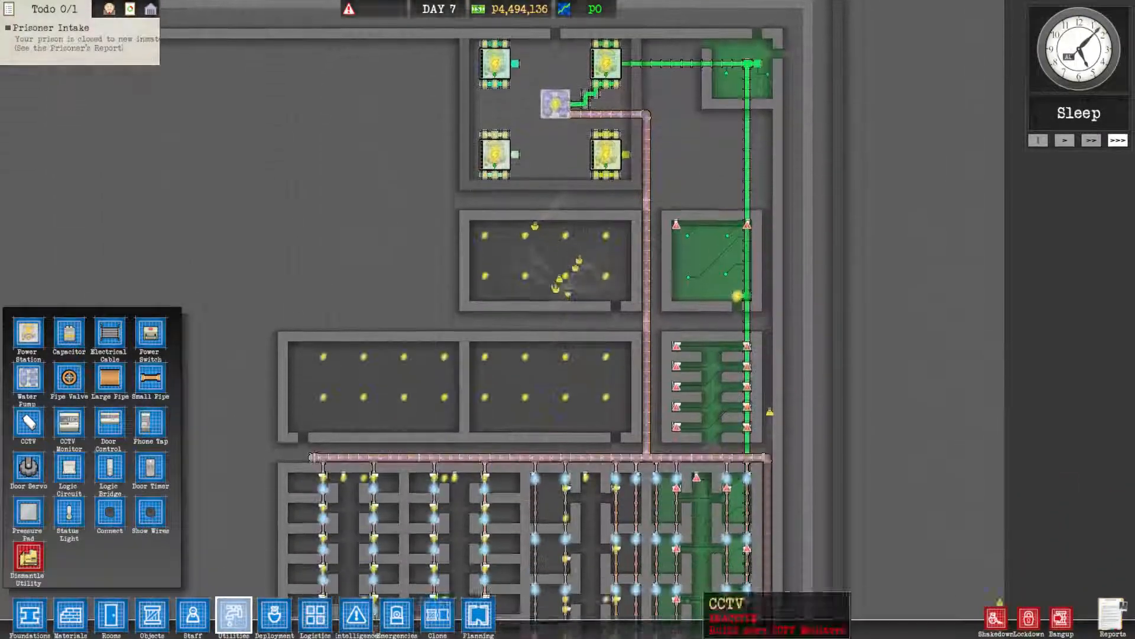
pyautogui.scroll(-3)
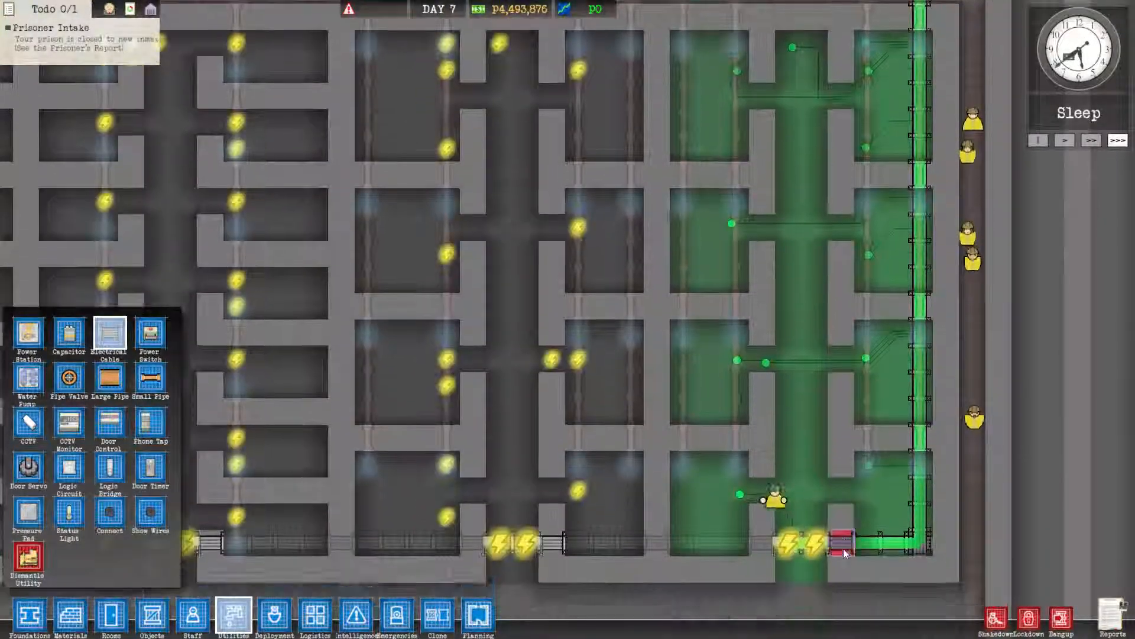
pyautogui.scroll(-3)
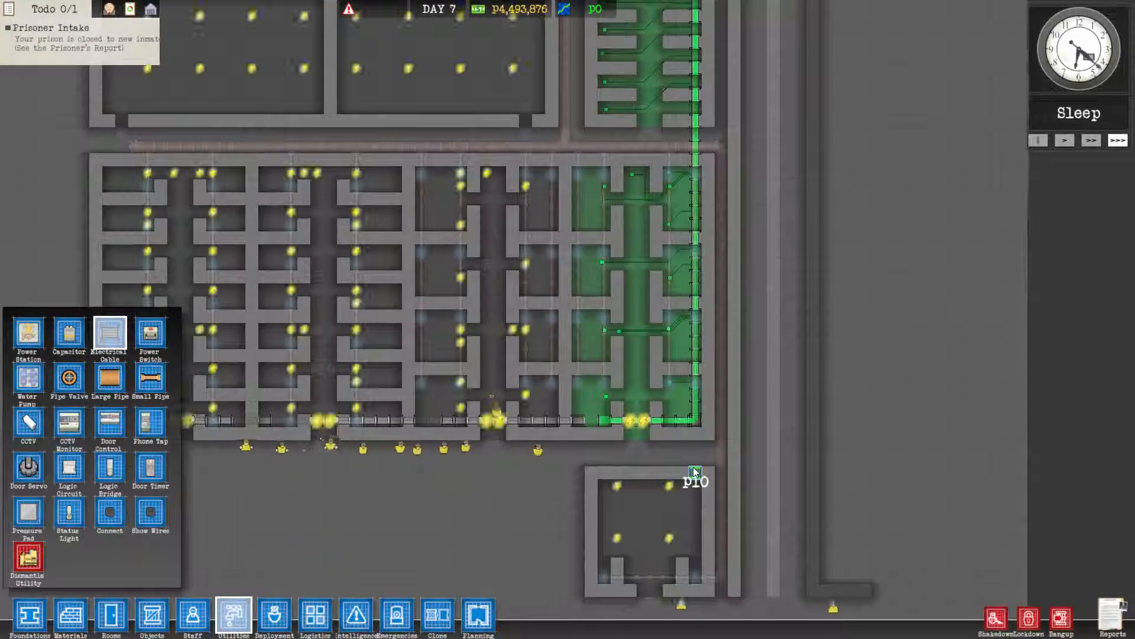
pyautogui.scroll(-3)
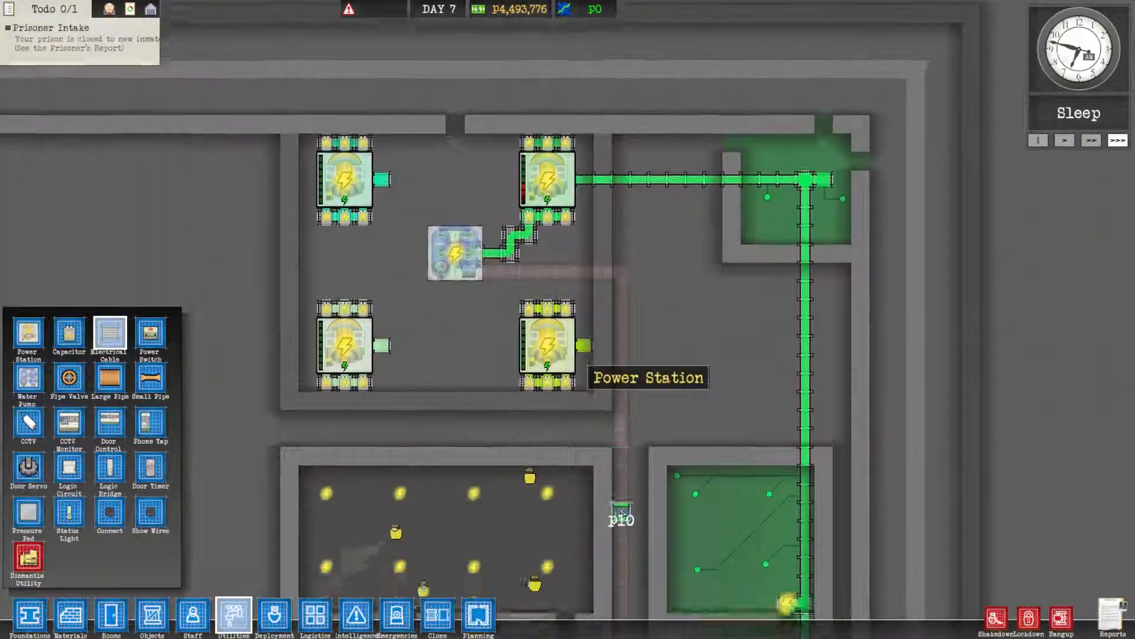
pyautogui.scroll(-3)
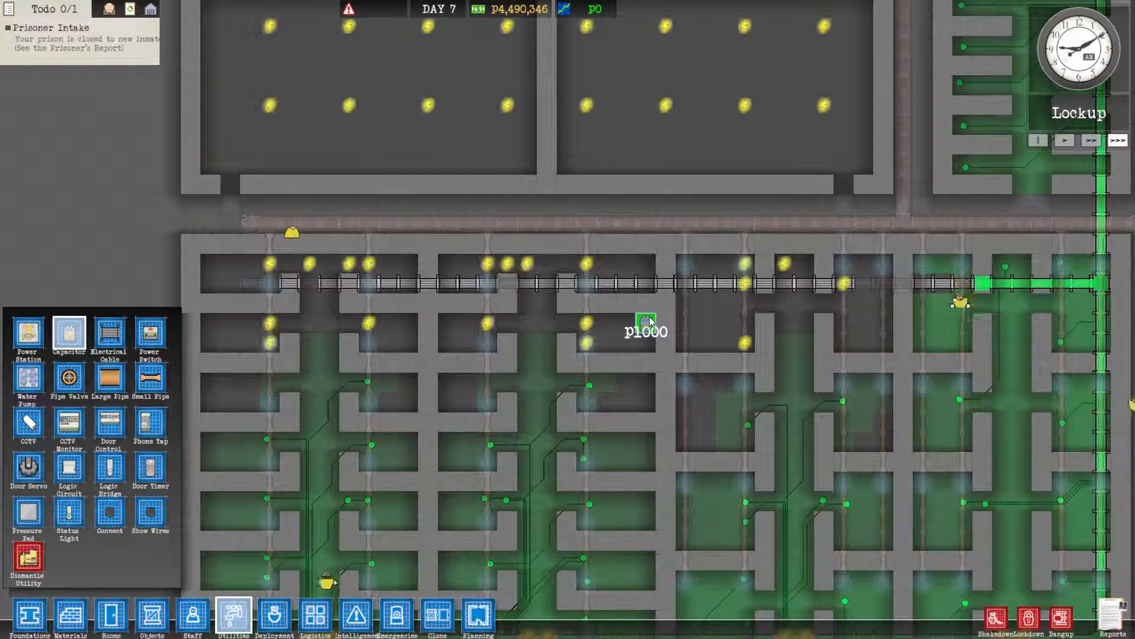
# Place a capacitor beside a power station to boost its output
pyautogui.click(903, 284)
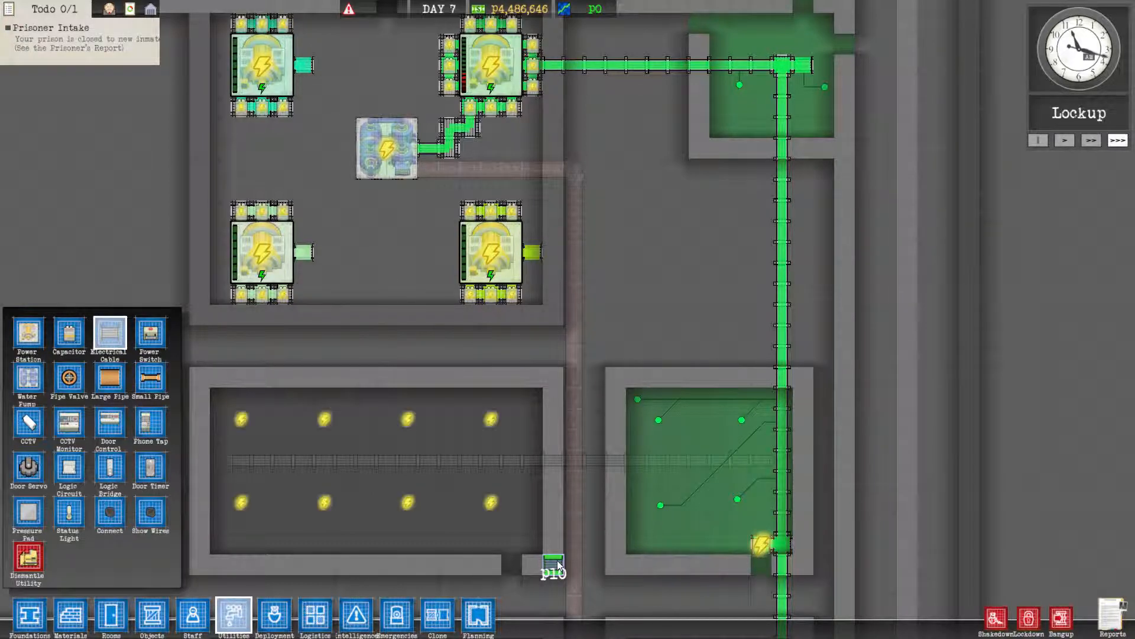
# Scroll back to the normal view of storage, armoury and kennel
pyautogui.scroll(-3)
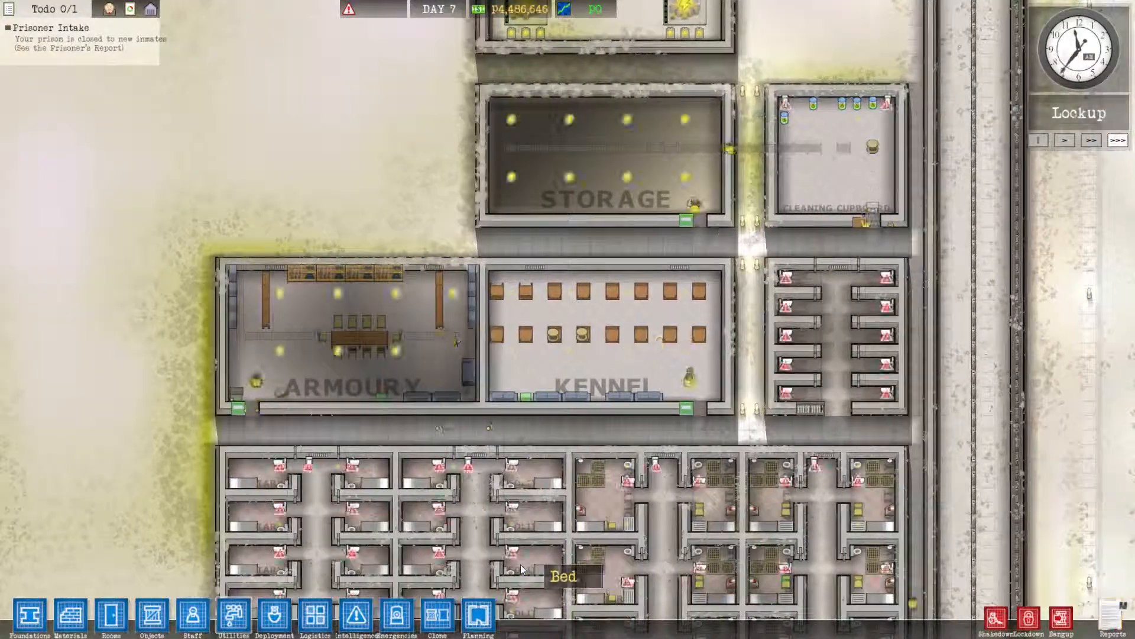
pyautogui.scroll(-3)
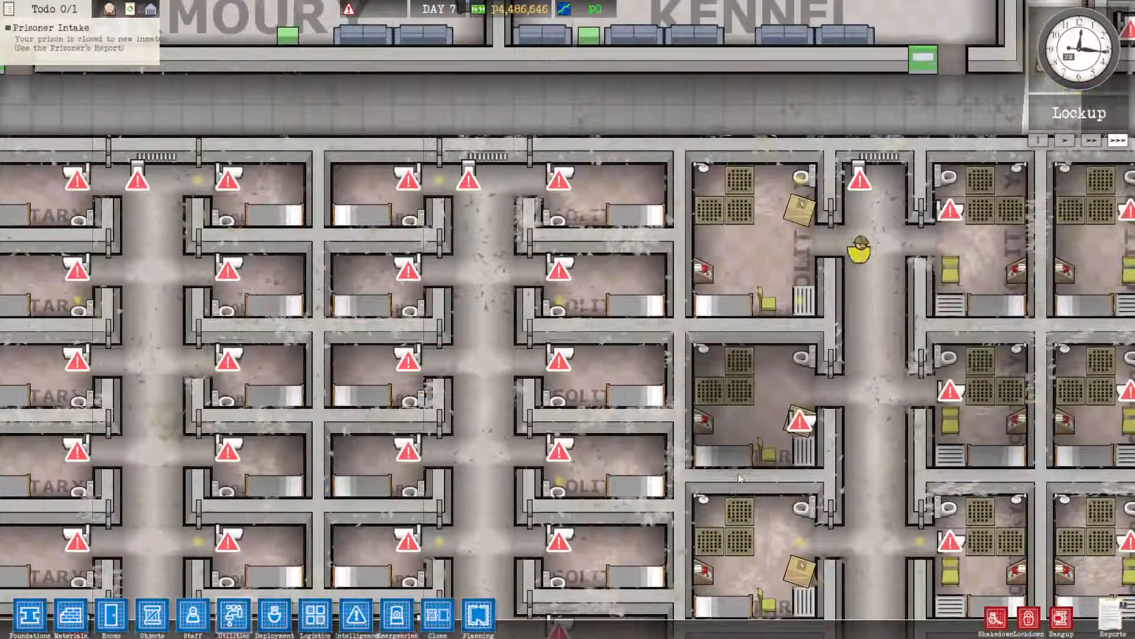
pyautogui.click(799, 210)
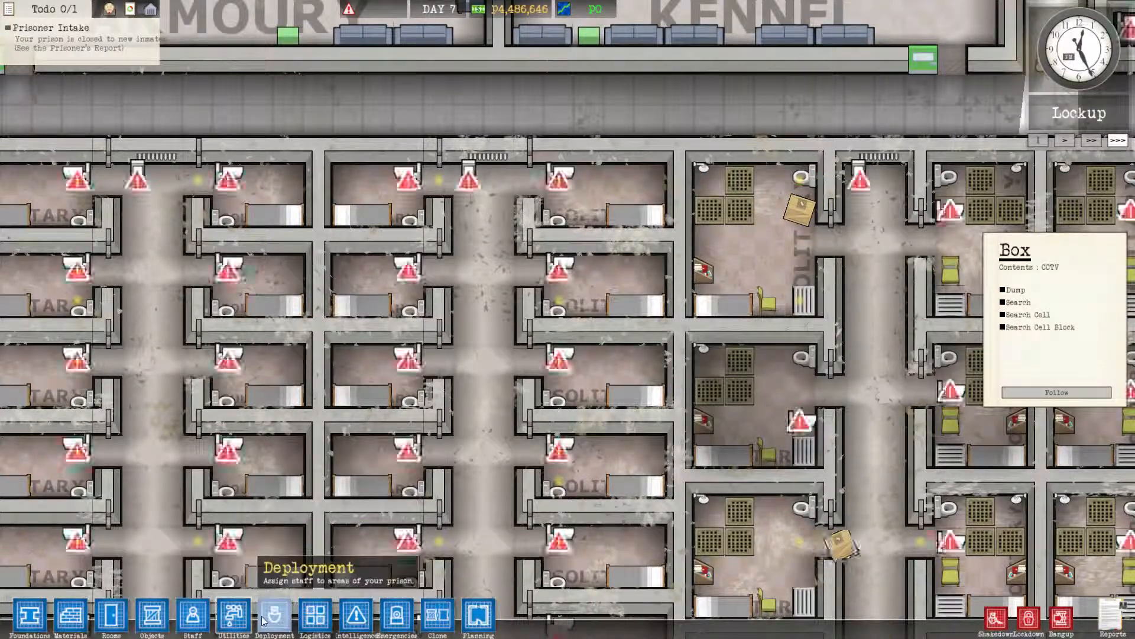
pyautogui.moveTo(151, 616)
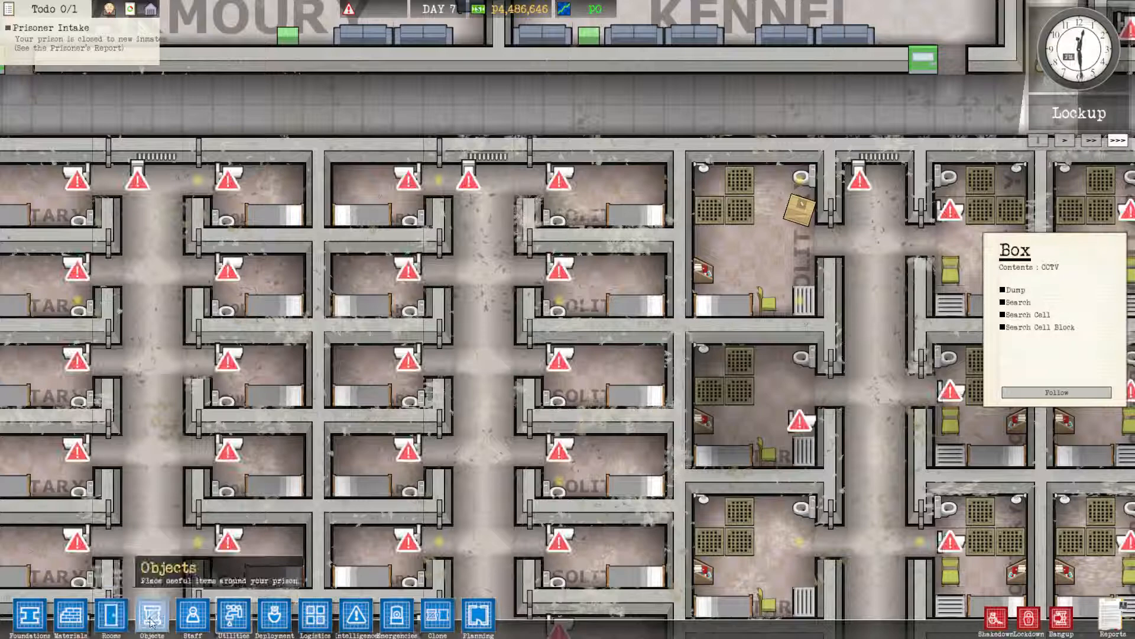
pyautogui.click(153, 617)
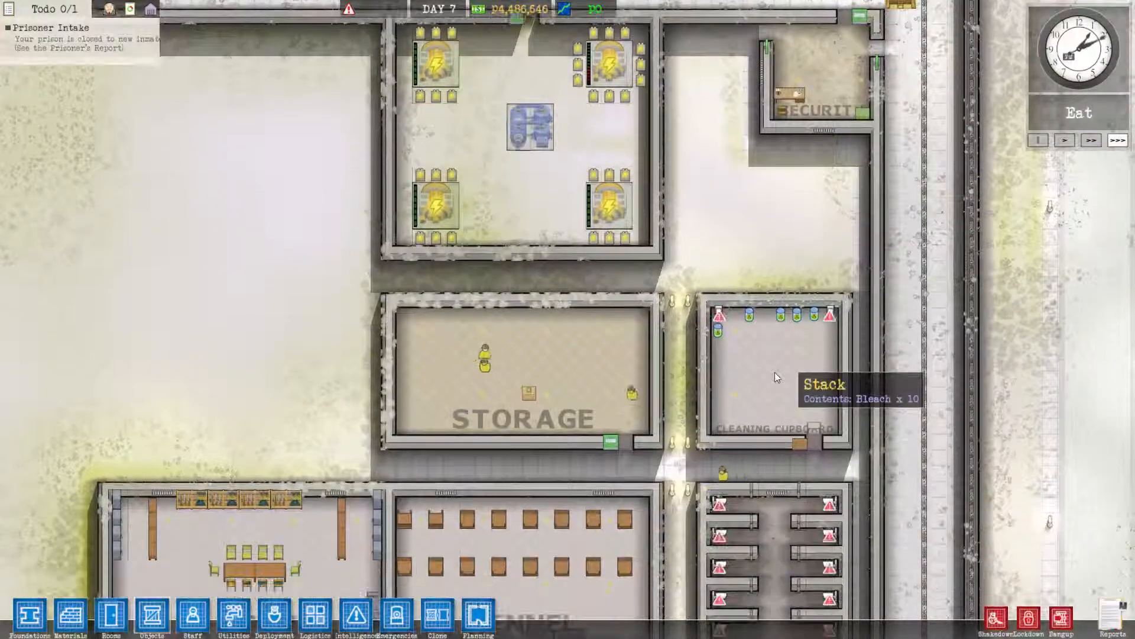
pyautogui.scroll(-3)
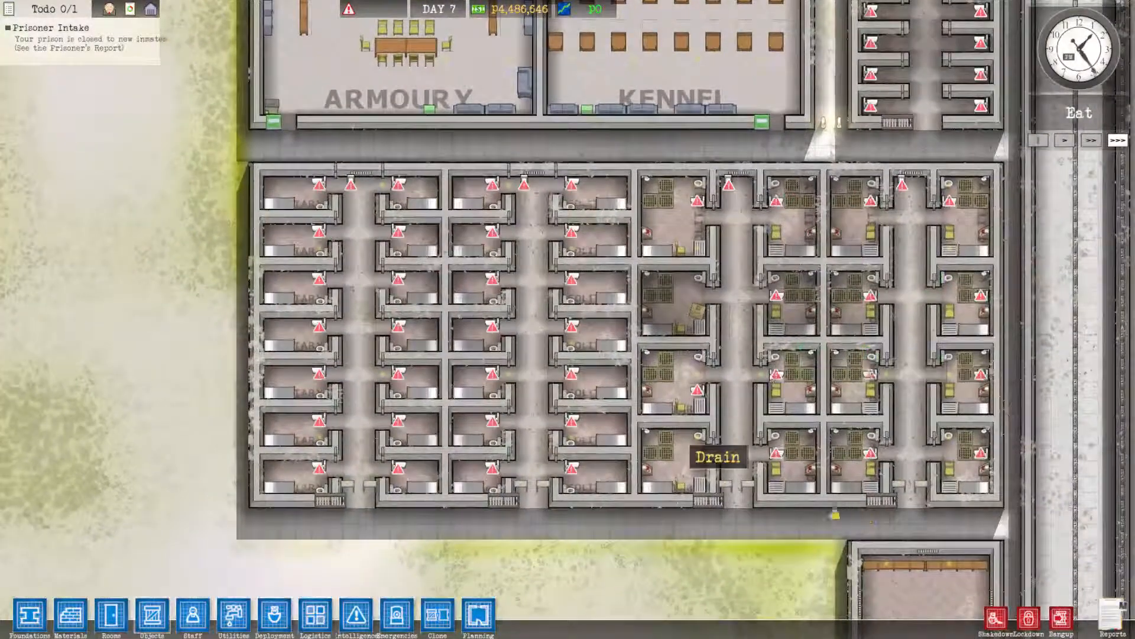
pyautogui.click(150, 617)
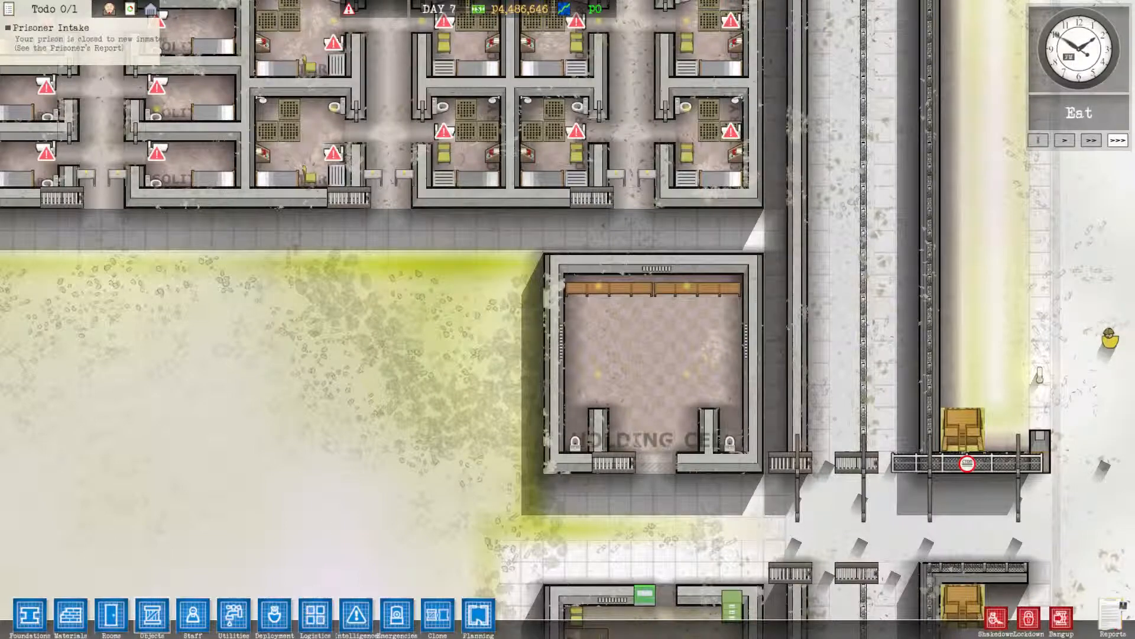
pyautogui.moveTo(233, 618)
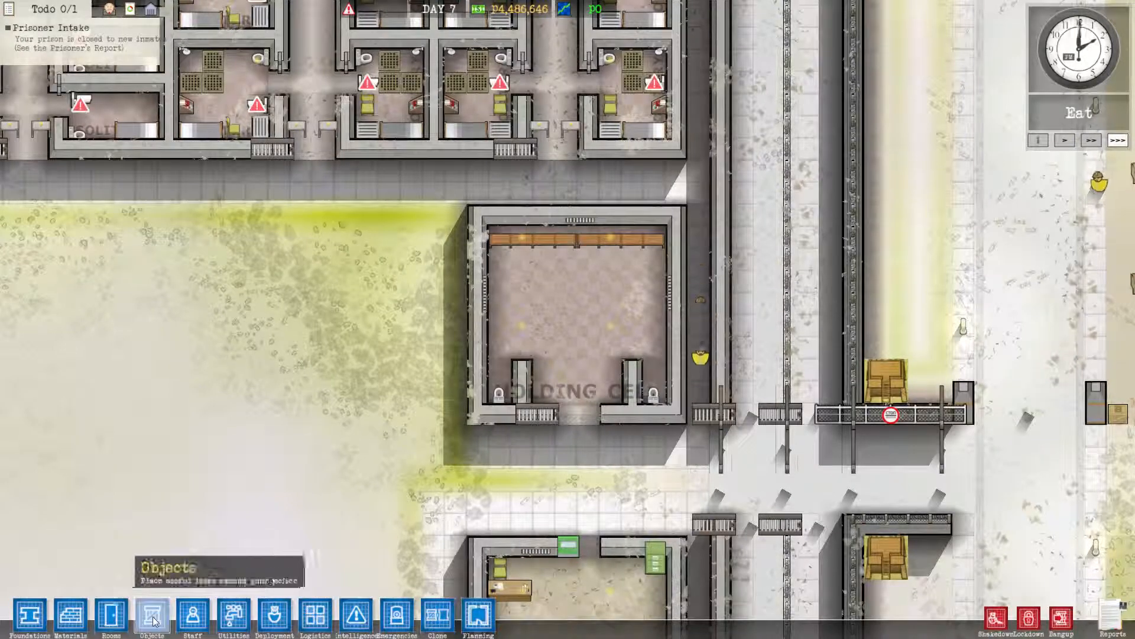
# Bring up the Objects catalogue from the bottom toolbar
pyautogui.click(153, 615)
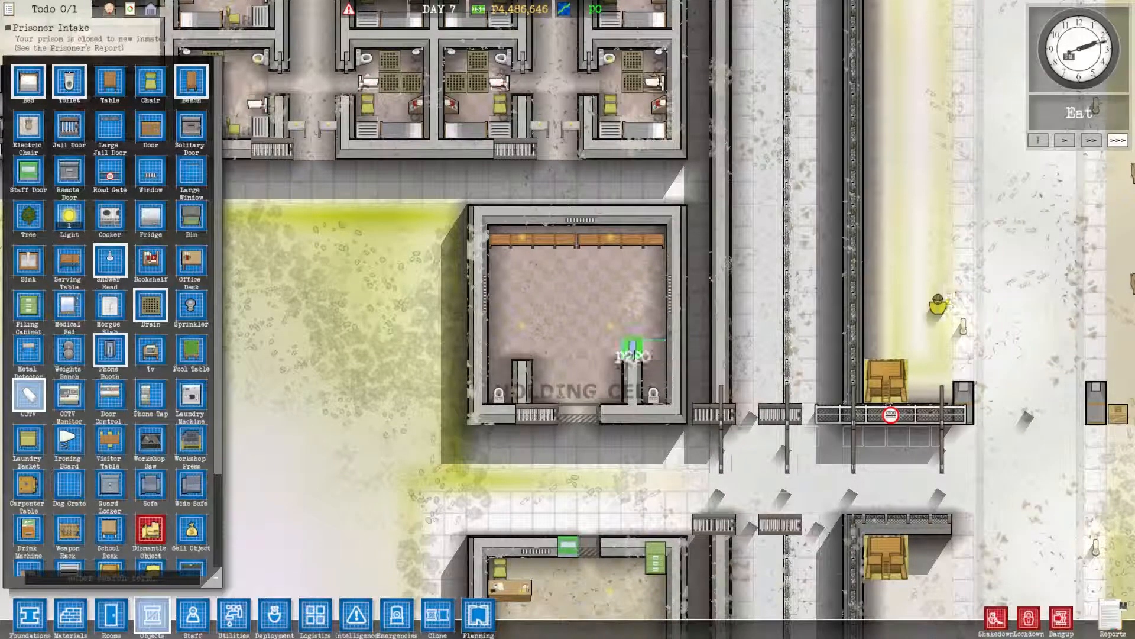
# Place a phone booth inside the holding cell and close the catalogue
pyautogui.click(522, 344)
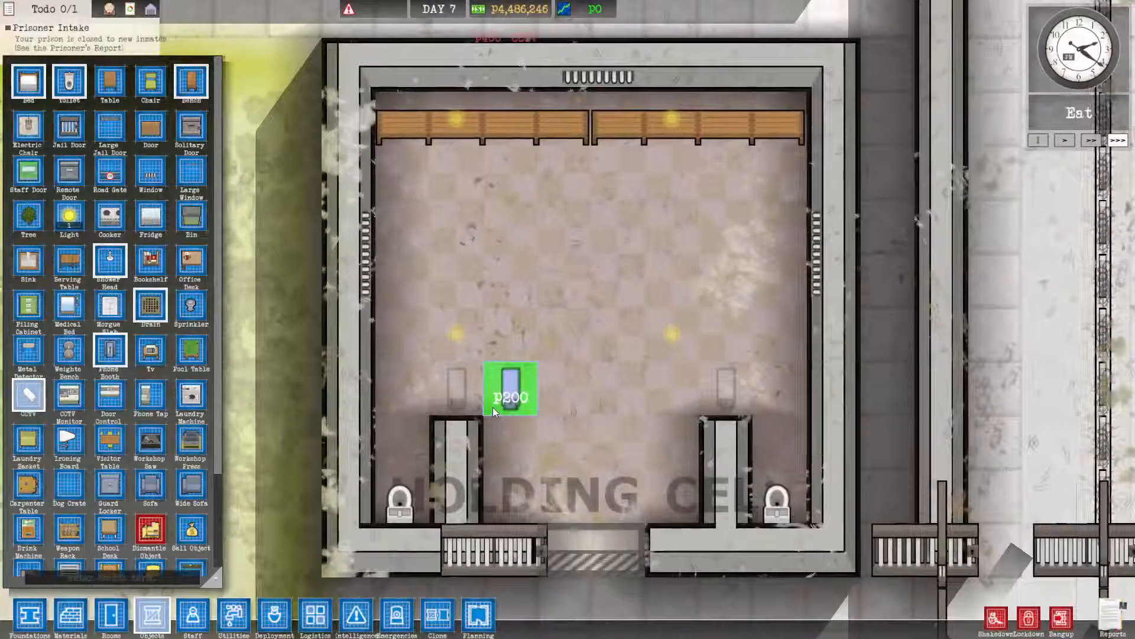
pyautogui.click(151, 617)
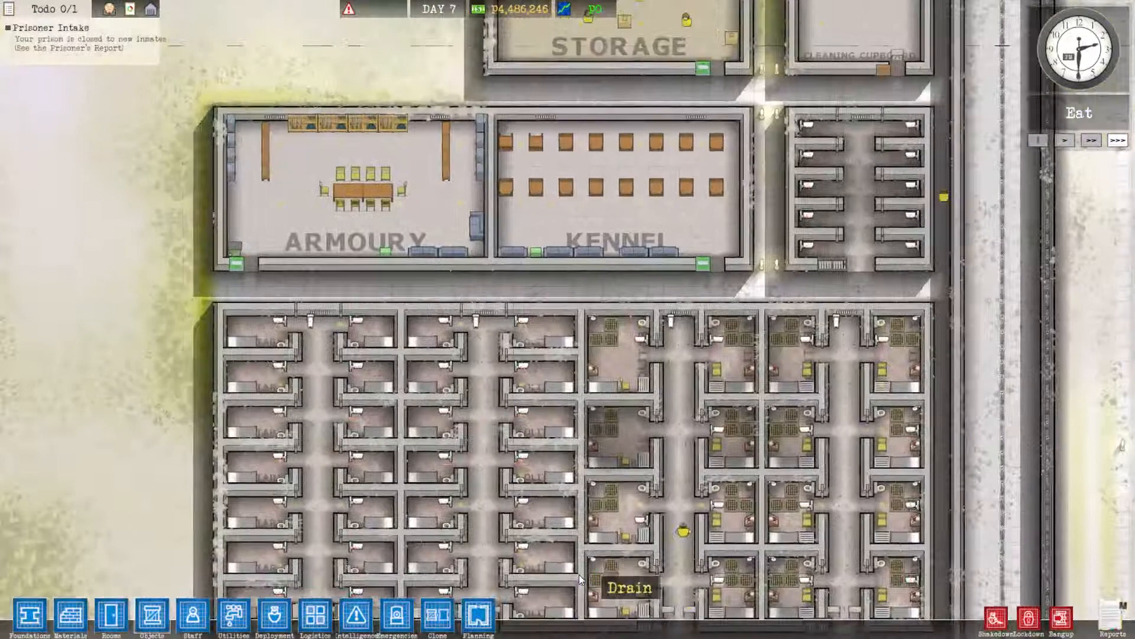
# Move north past storage and choose the light object from the catalogue
pyautogui.scroll(-3)
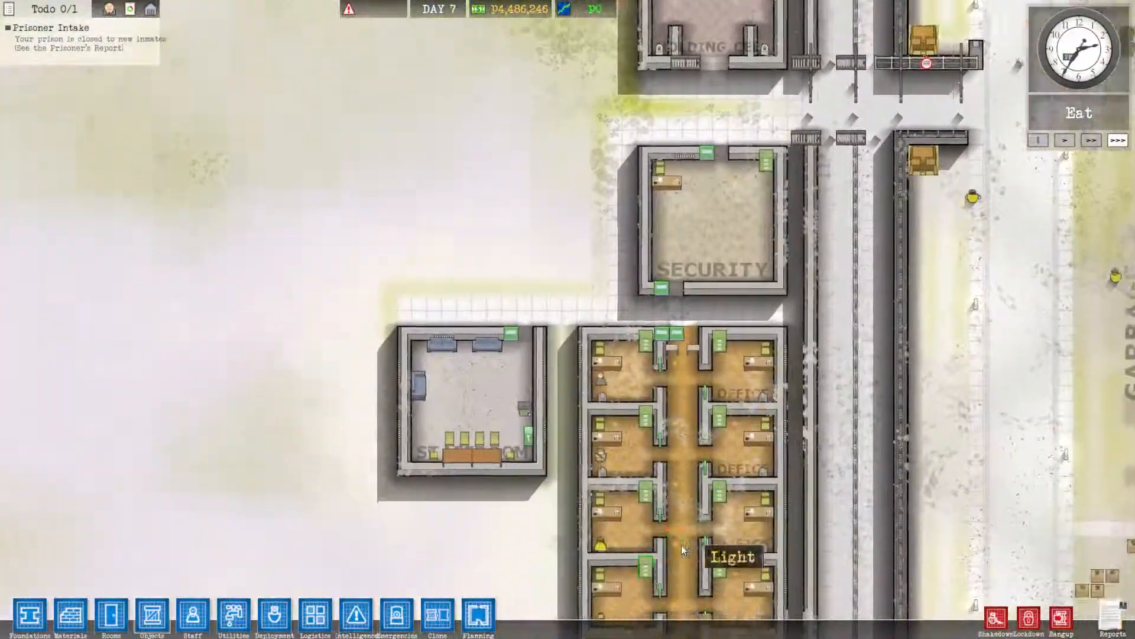
pyautogui.scroll(-3)
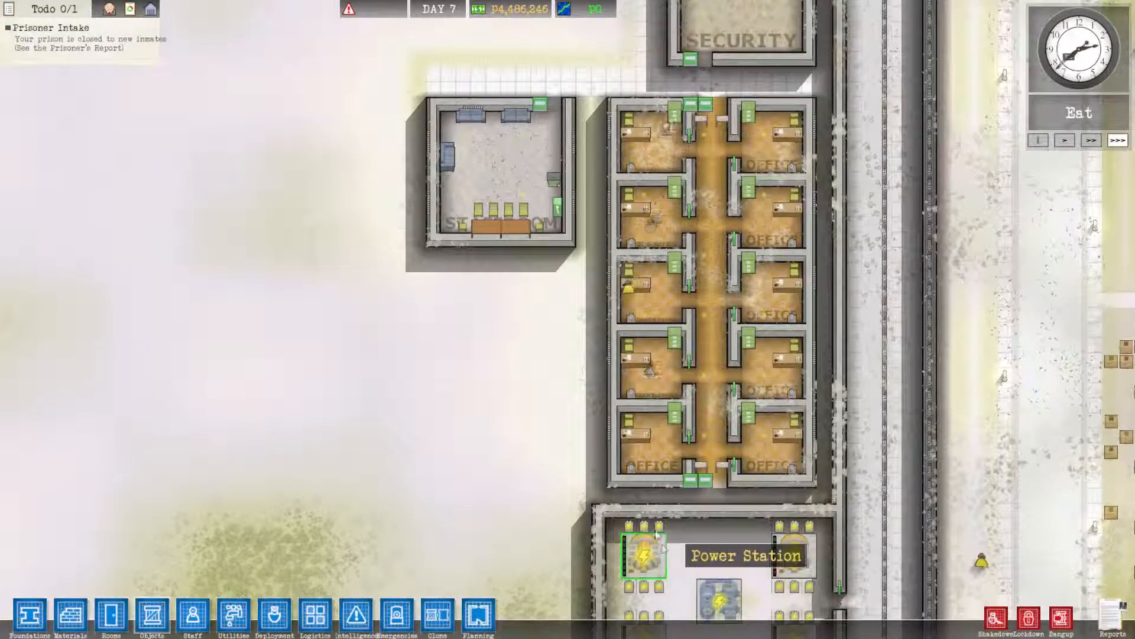
pyautogui.click(150, 617)
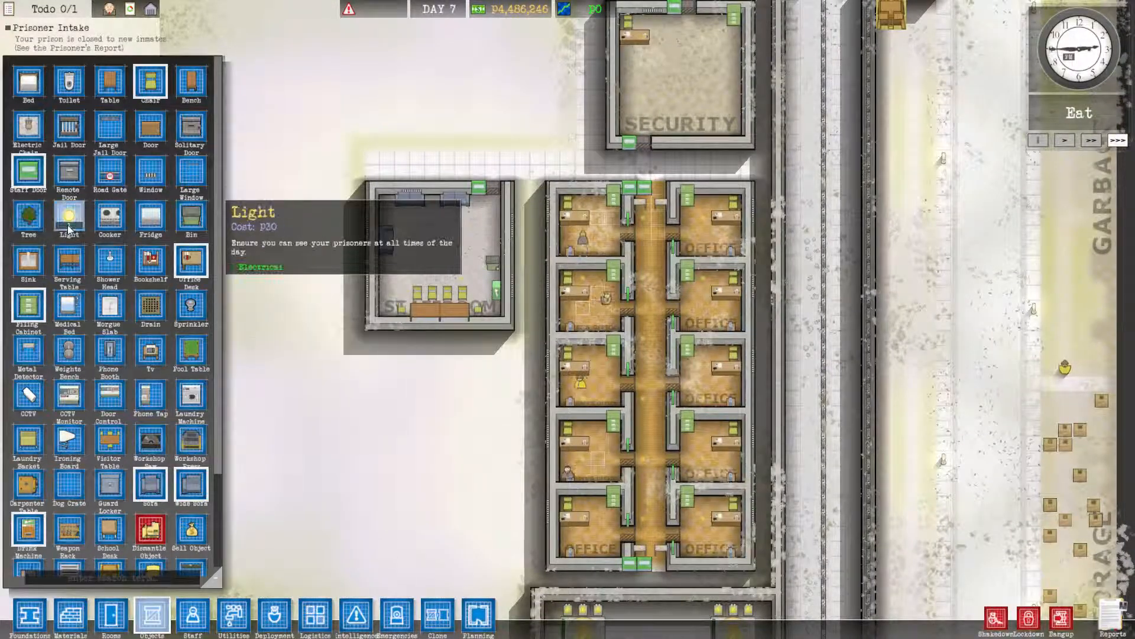
pyautogui.click(522, 195)
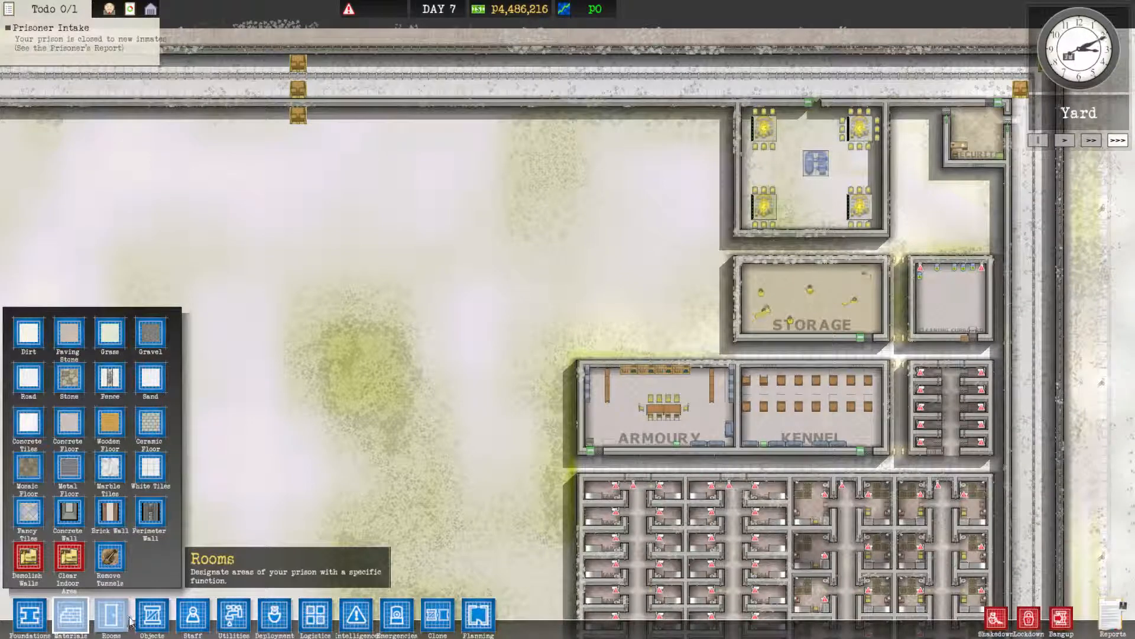
# Switch from the Rooms list to the Planning sketch tools
pyautogui.click(109, 618)
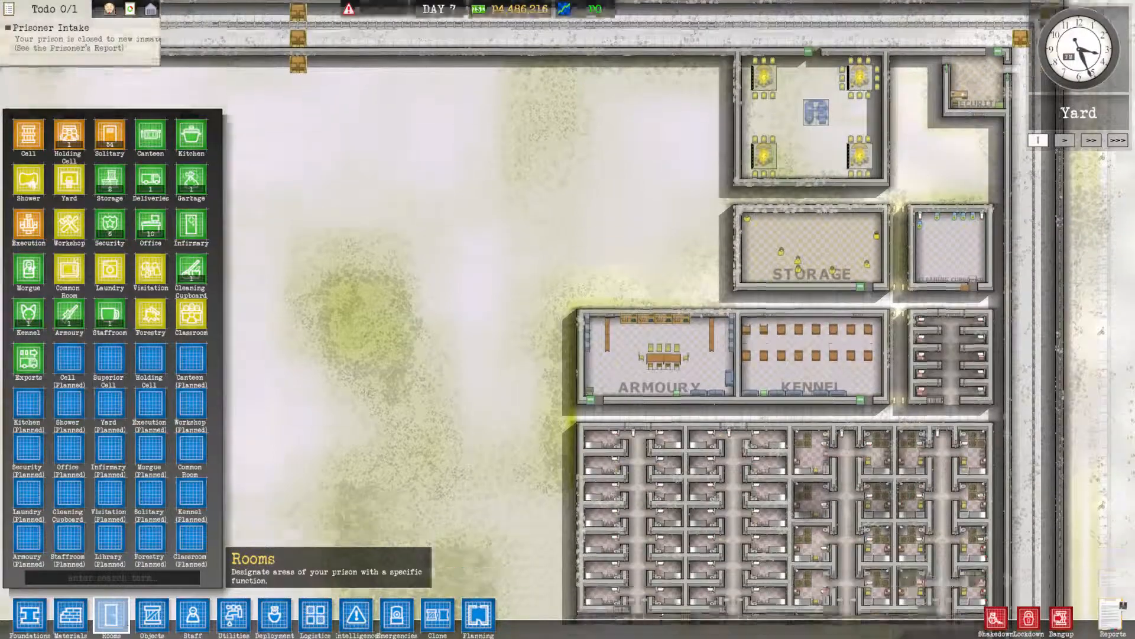
pyautogui.click(478, 617)
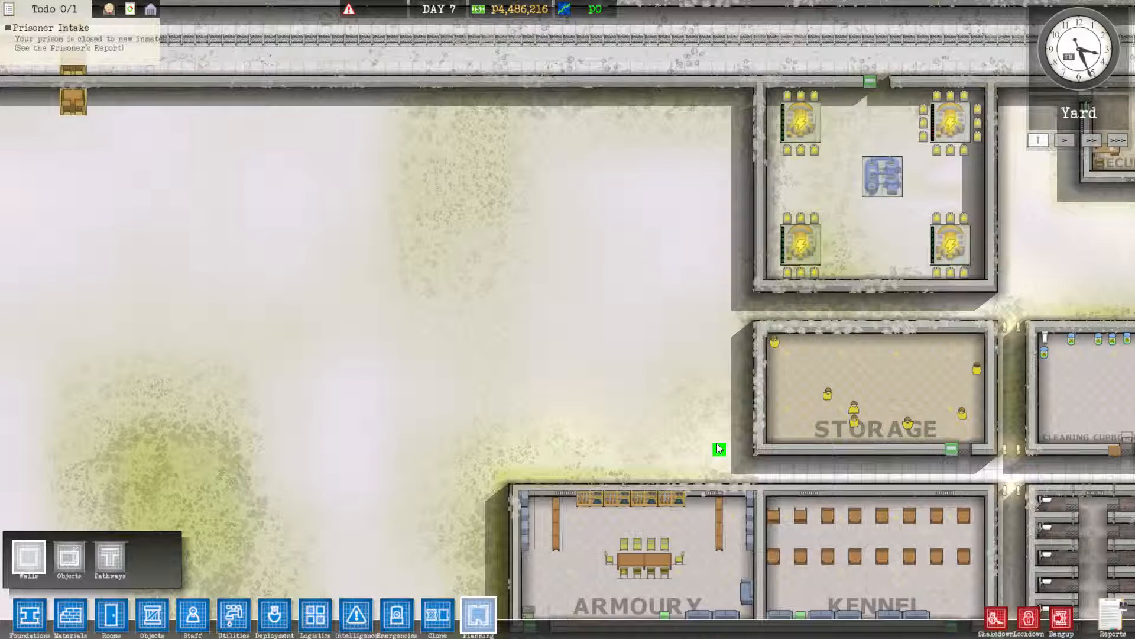
# Sketch planned walls for a rectangle north of storage with an internal dividing wall
pyautogui.moveTo(717, 137); pyautogui.dragTo(716, 447)
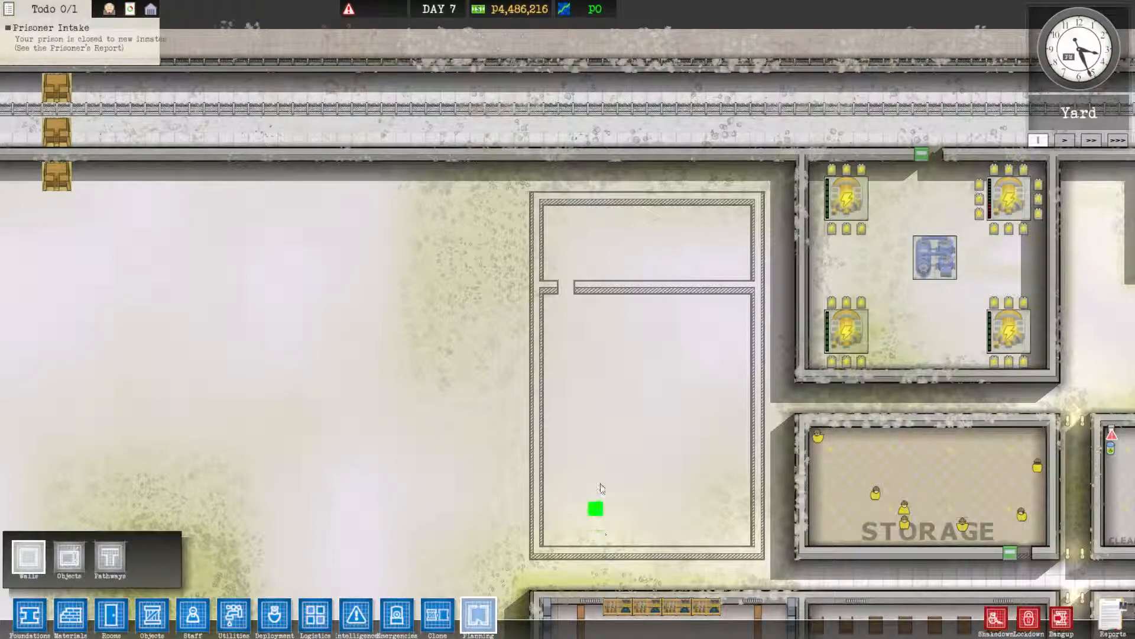
pyautogui.scroll(-3)
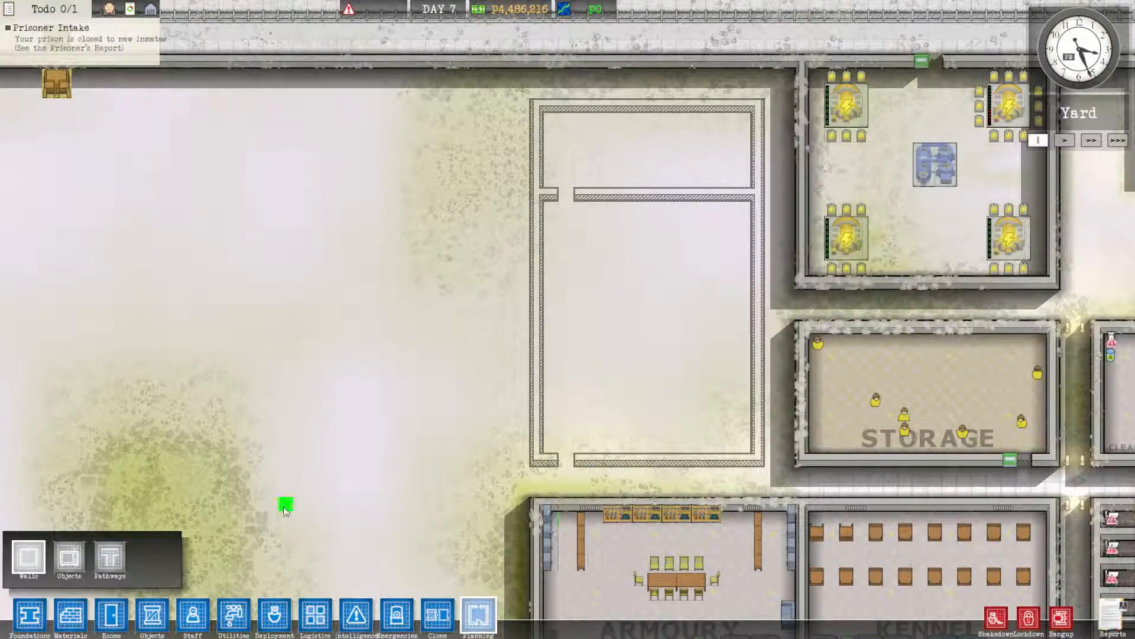
# Lay a 16 by 25 m concrete building foundation over the planned outline for P4,000
pyautogui.click(69, 615)
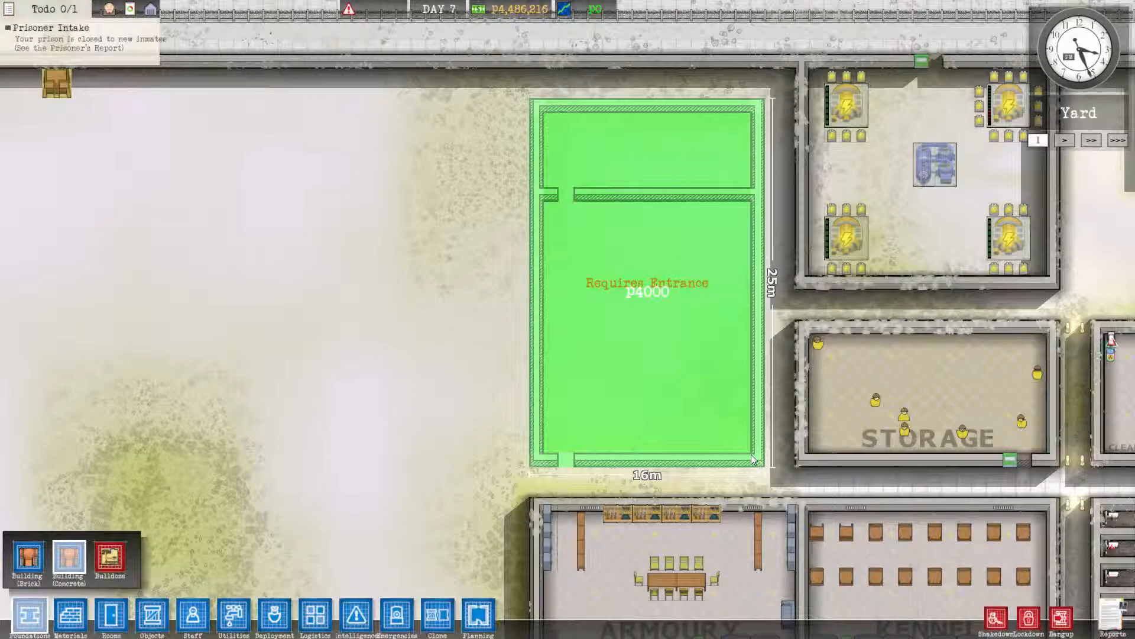
pyautogui.click(730, 447)
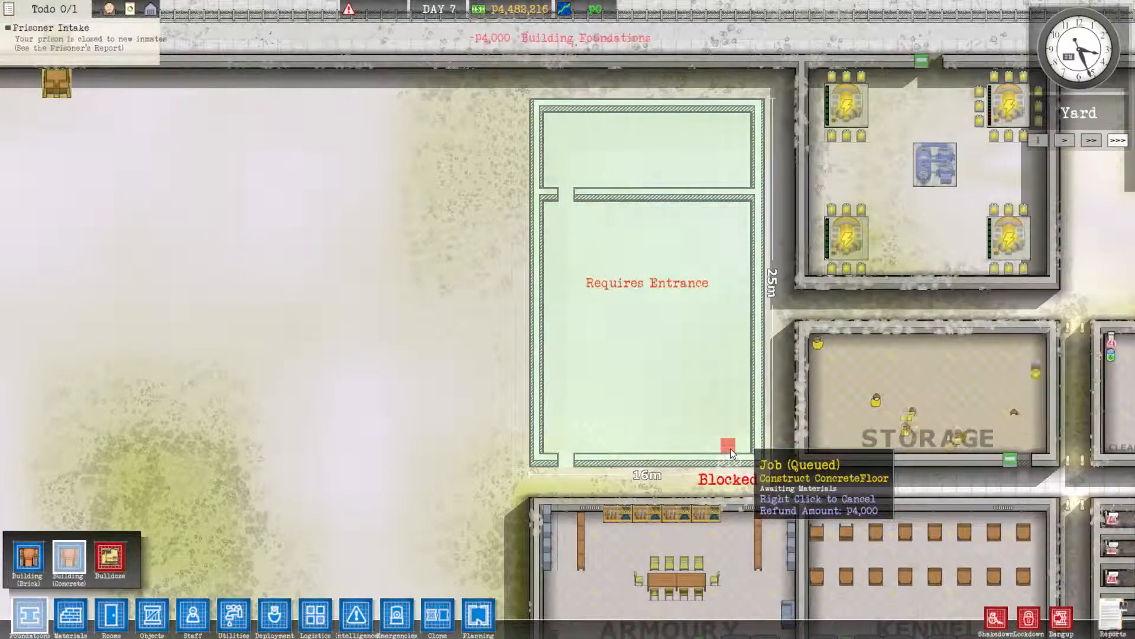
pyautogui.moveTo(192, 617)
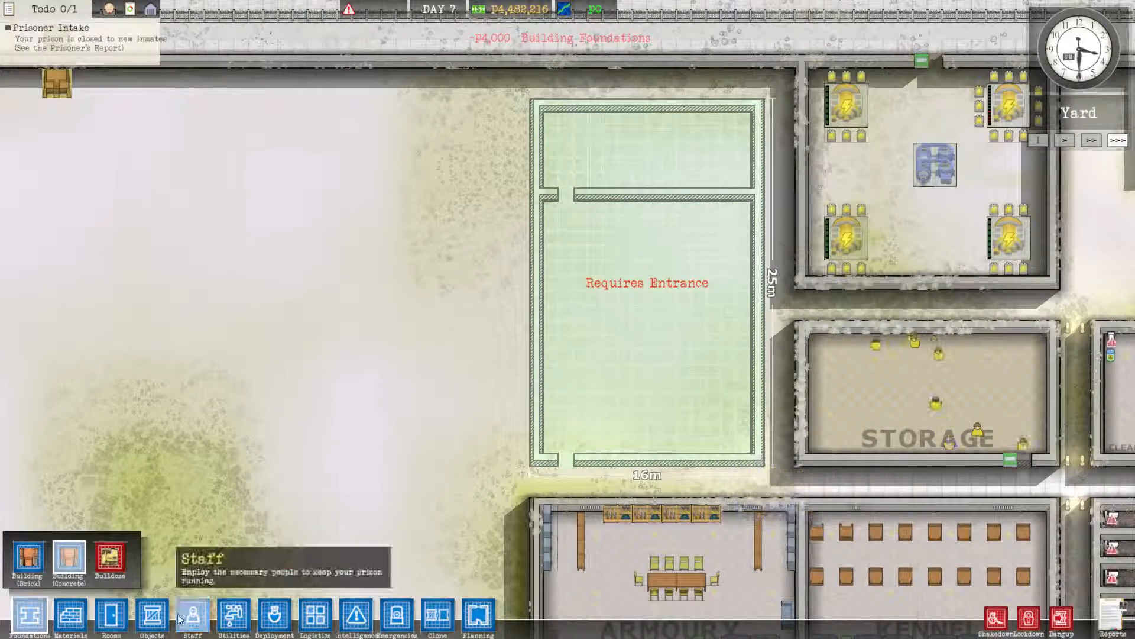
pyautogui.click(150, 617)
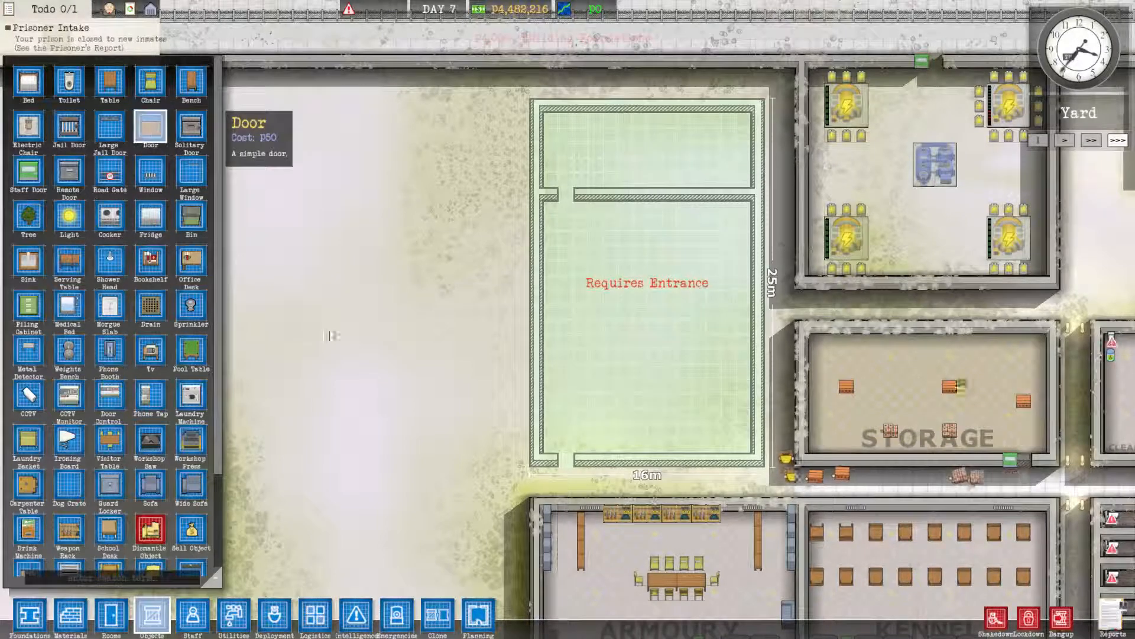
# Fit a door and a staff door into the gaps of the new building's walls
pyautogui.click(566, 459)
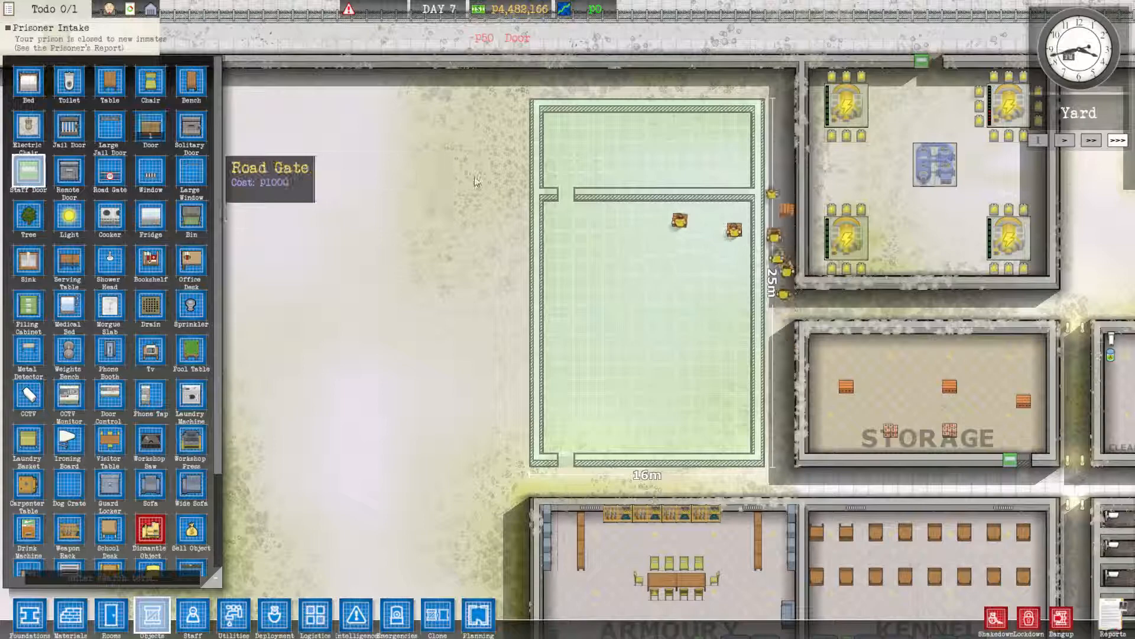
pyautogui.click(566, 112)
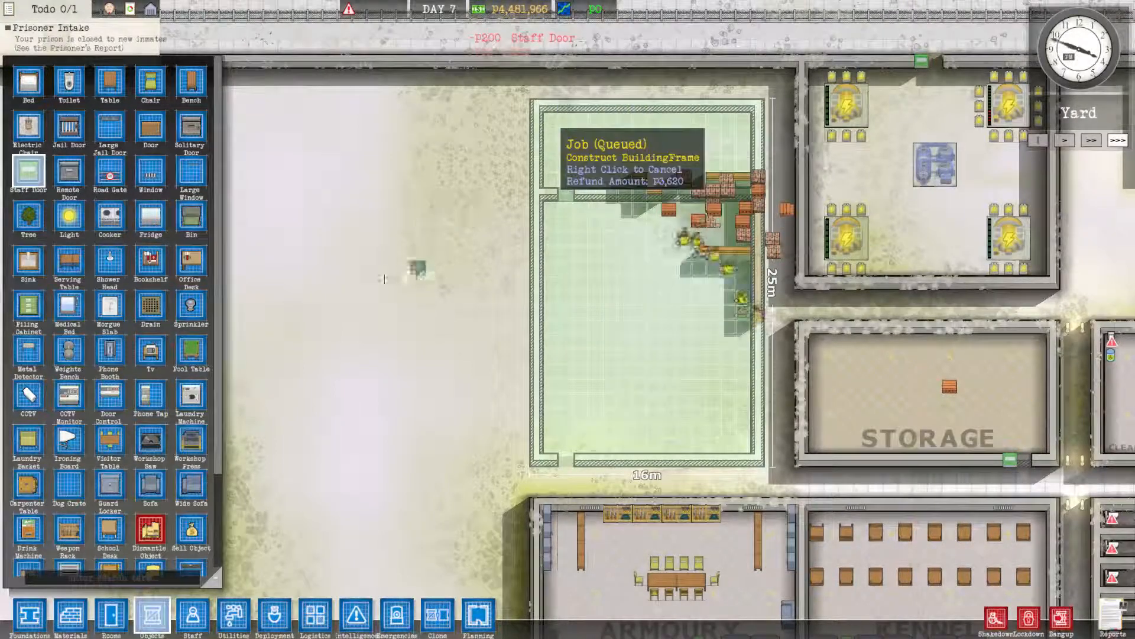
pyautogui.moveTo(190, 174)
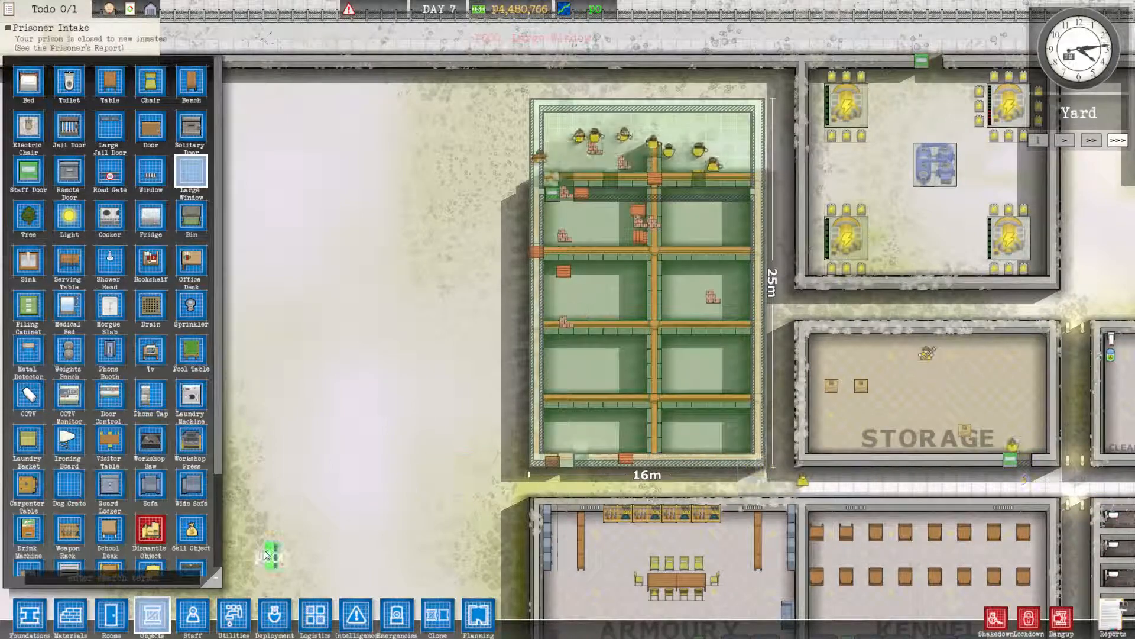
pyautogui.click(69, 617)
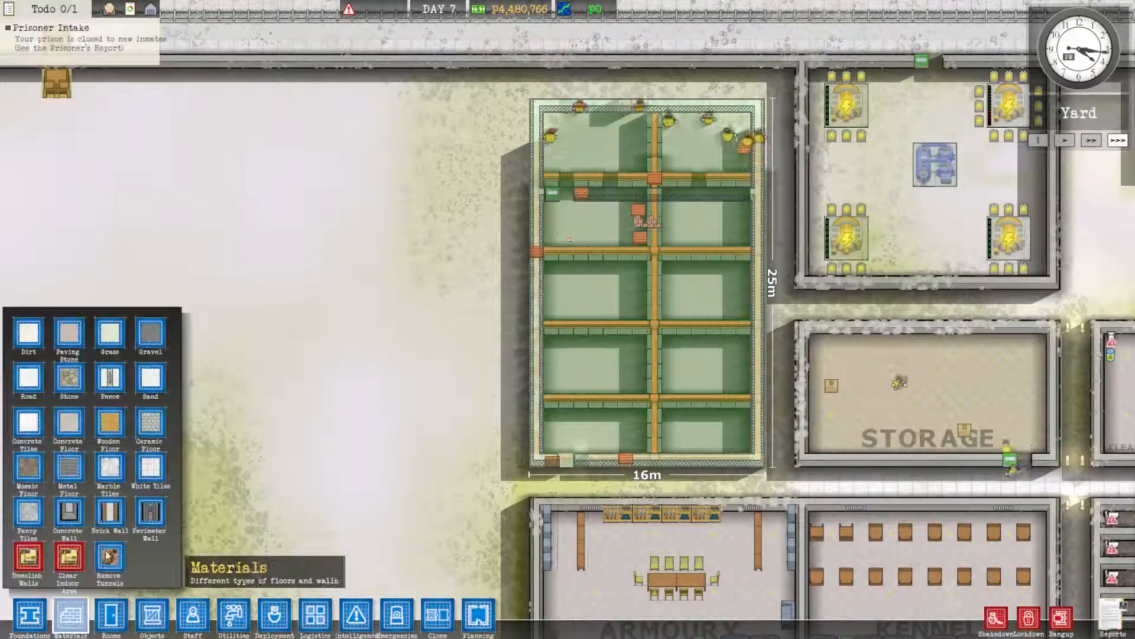
# Draw a concrete partition wall across the new building's upper section
pyautogui.click(69, 511)
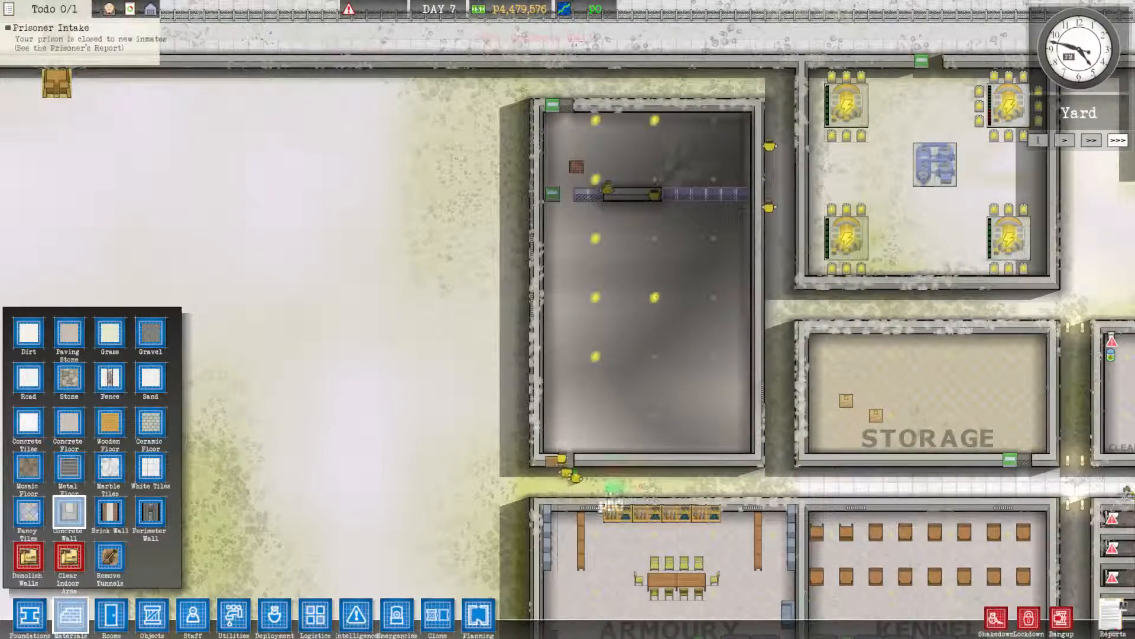
pyautogui.click(110, 617)
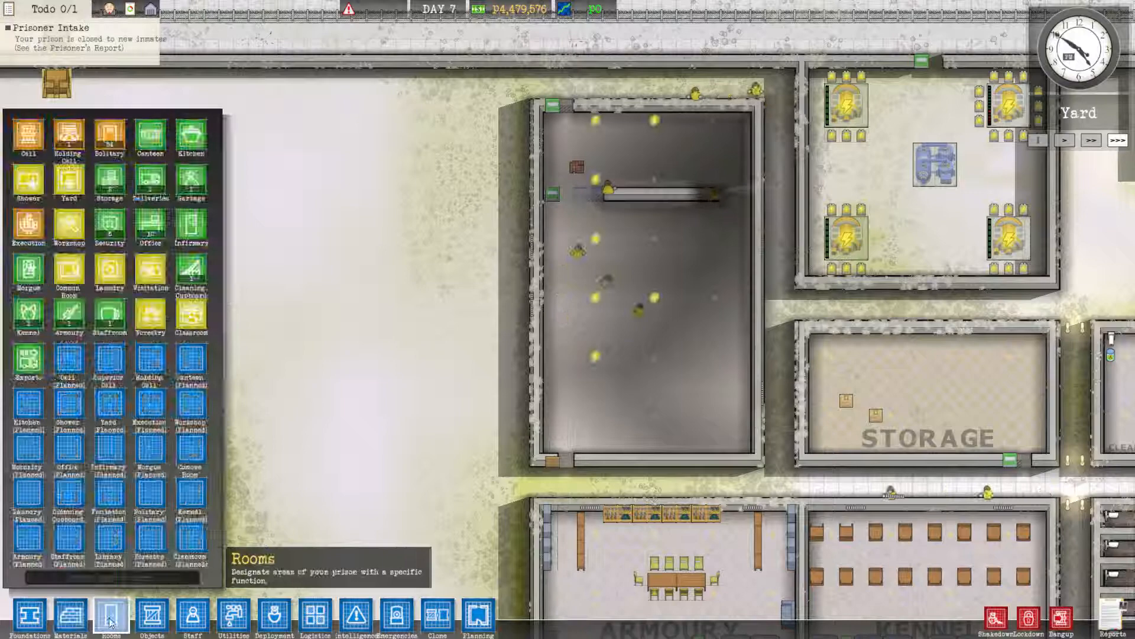
pyautogui.moveTo(191, 226)
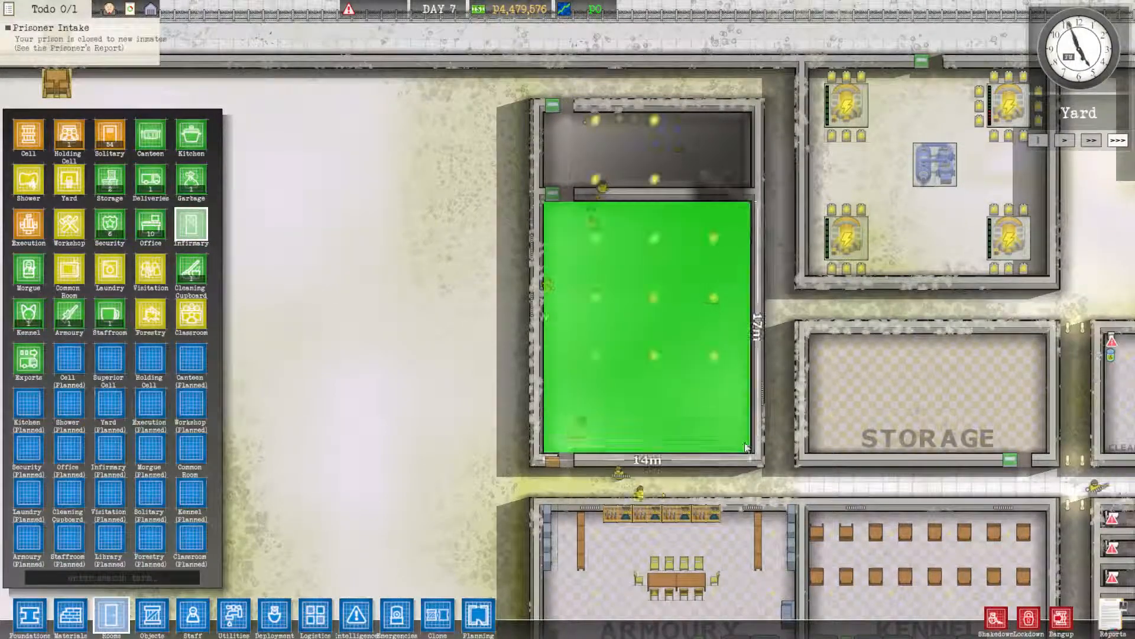
pyautogui.moveTo(27, 273)
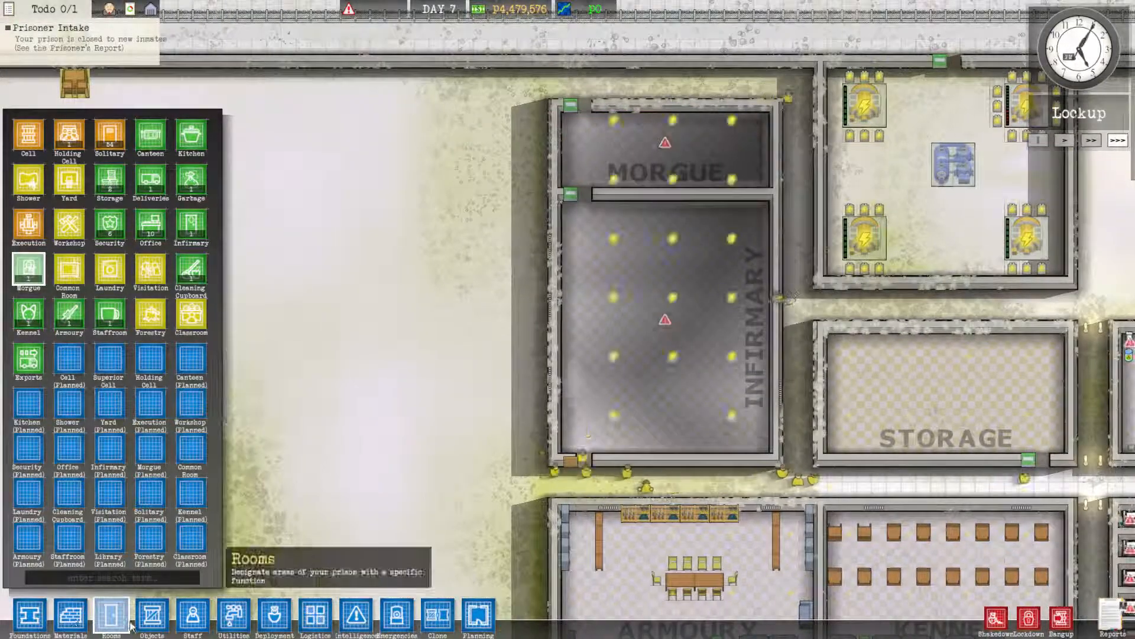
# Designate the southern room as Infirmary and the northern room as Morgue
pyautogui.click(150, 617)
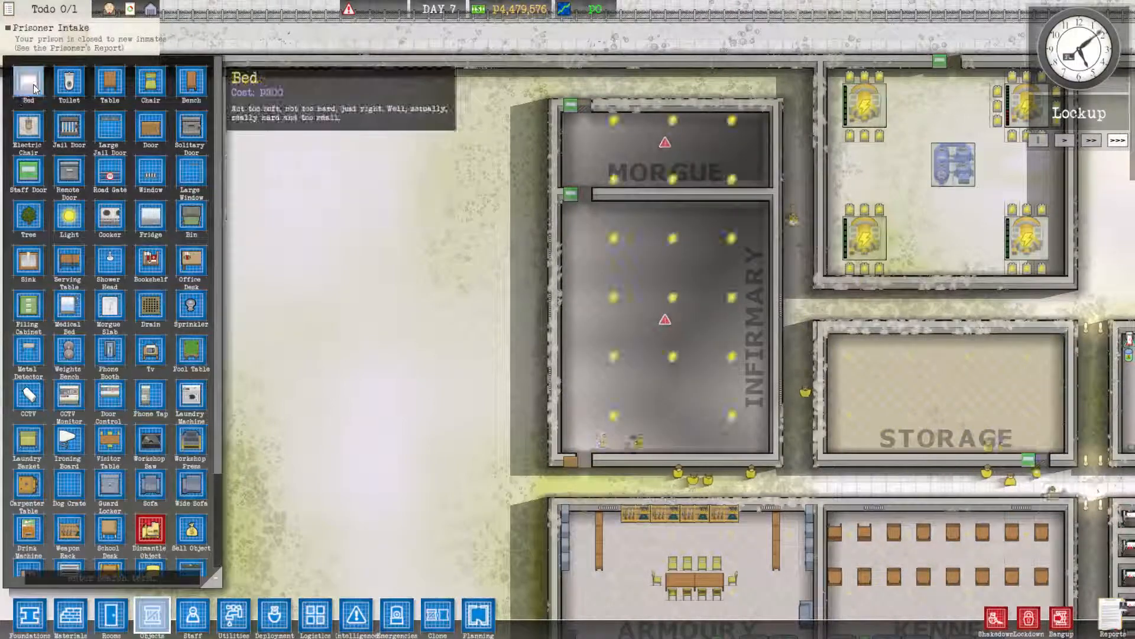
pyautogui.moveTo(109, 308)
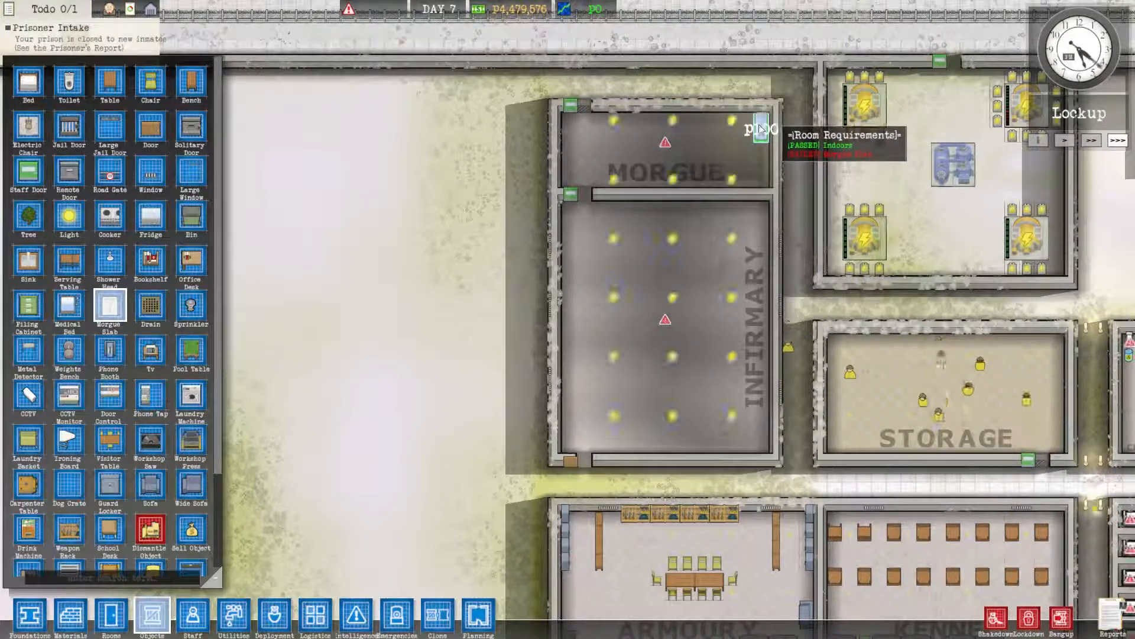
# Place four morgue slabs in a row along the morgue
pyautogui.click(757, 131)
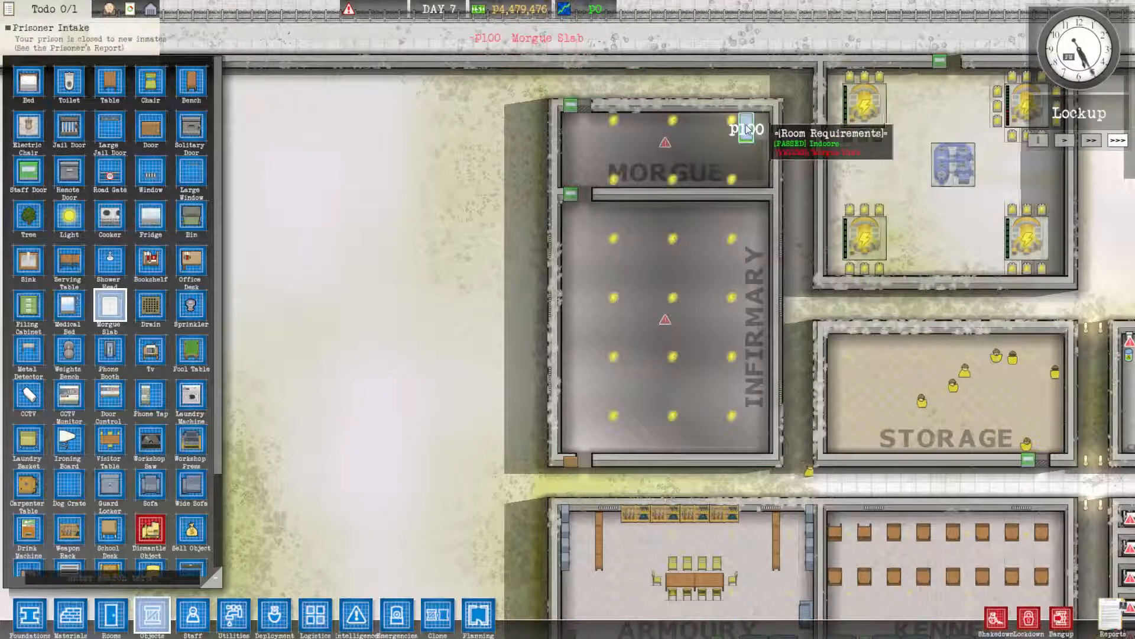
pyautogui.click(699, 131)
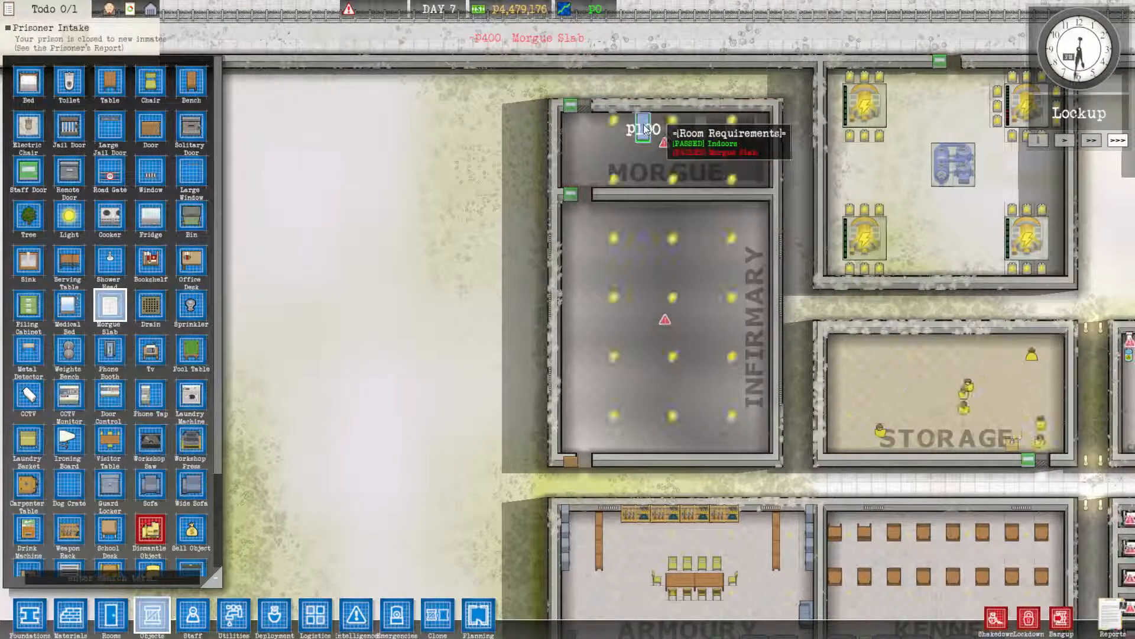
pyautogui.click(643, 129)
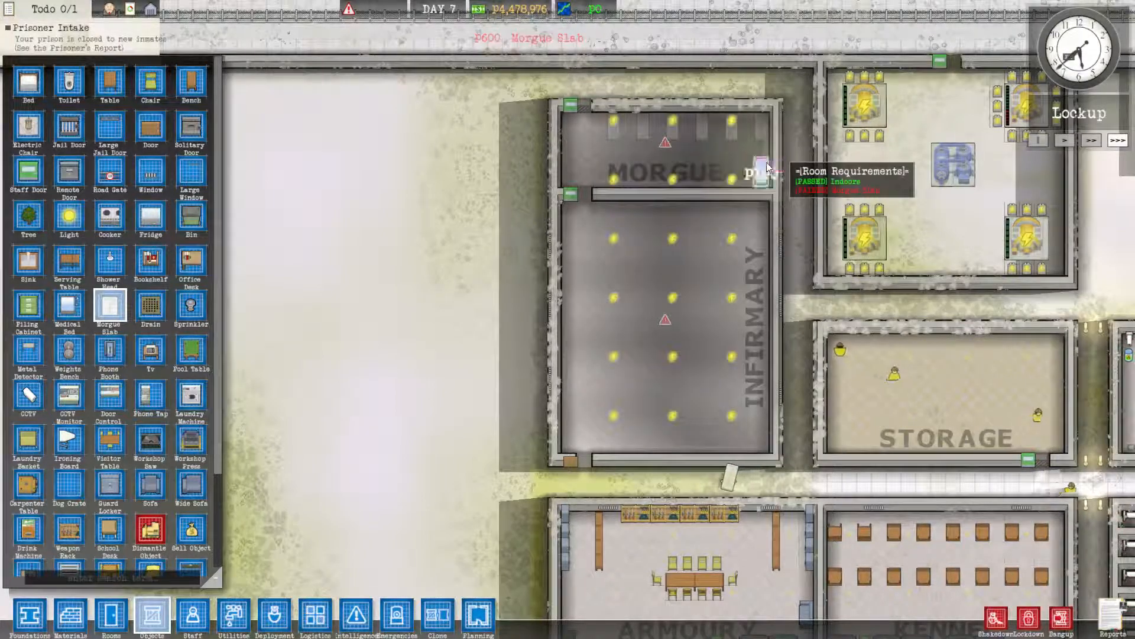
pyautogui.click(731, 174)
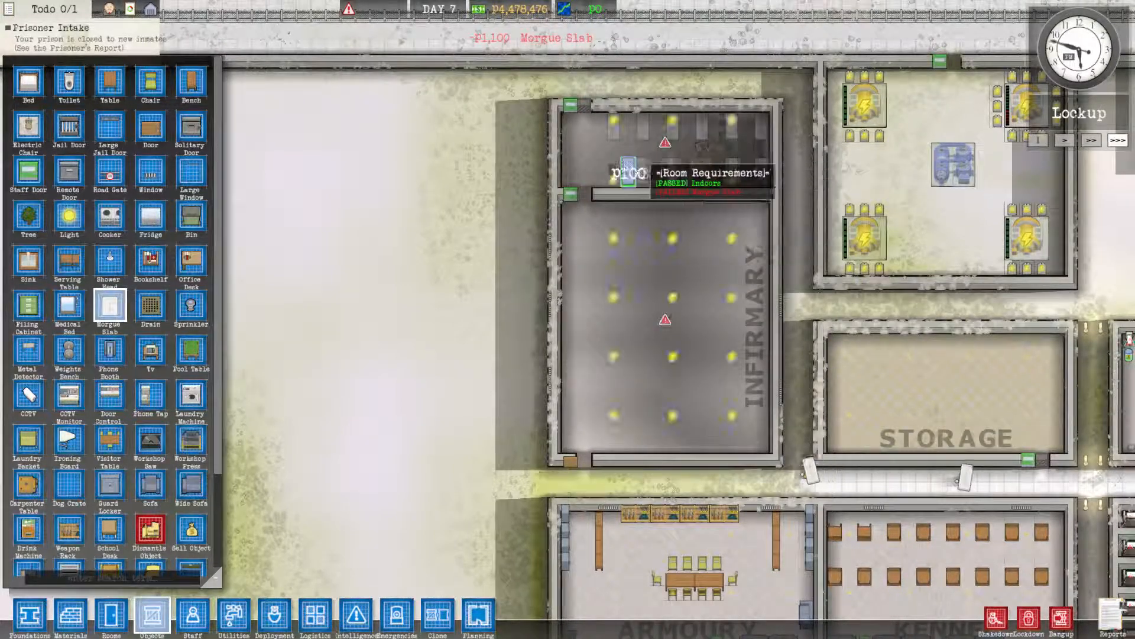
pyautogui.moveTo(150, 174)
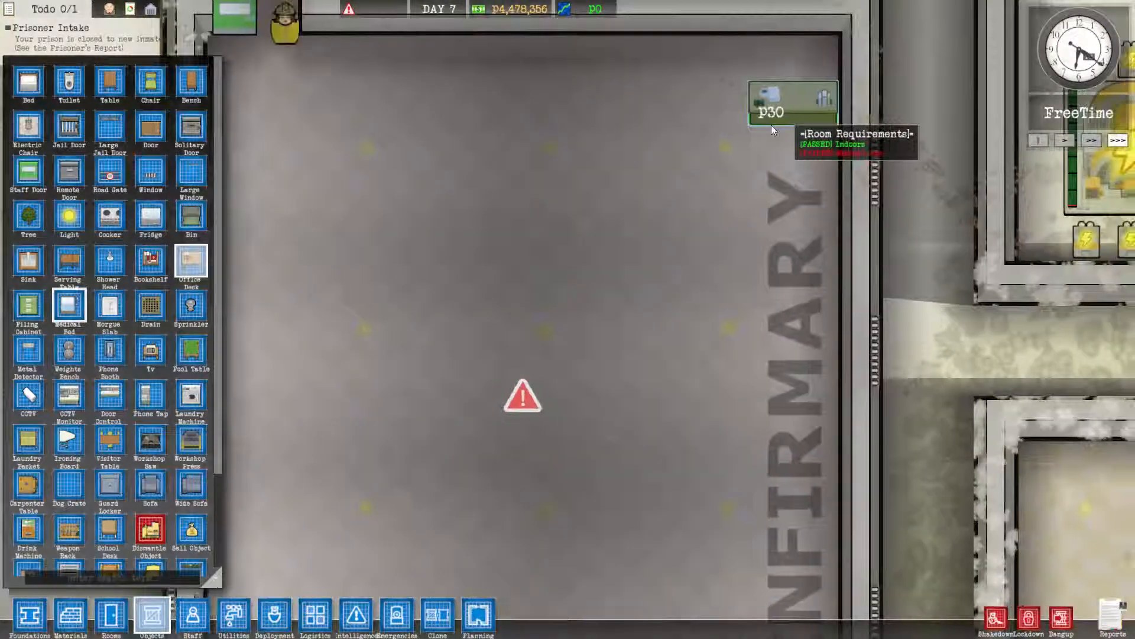
# Place an office desk, chairs and filing cabinet in the infirmary's north-east corner
pyautogui.click(789, 102)
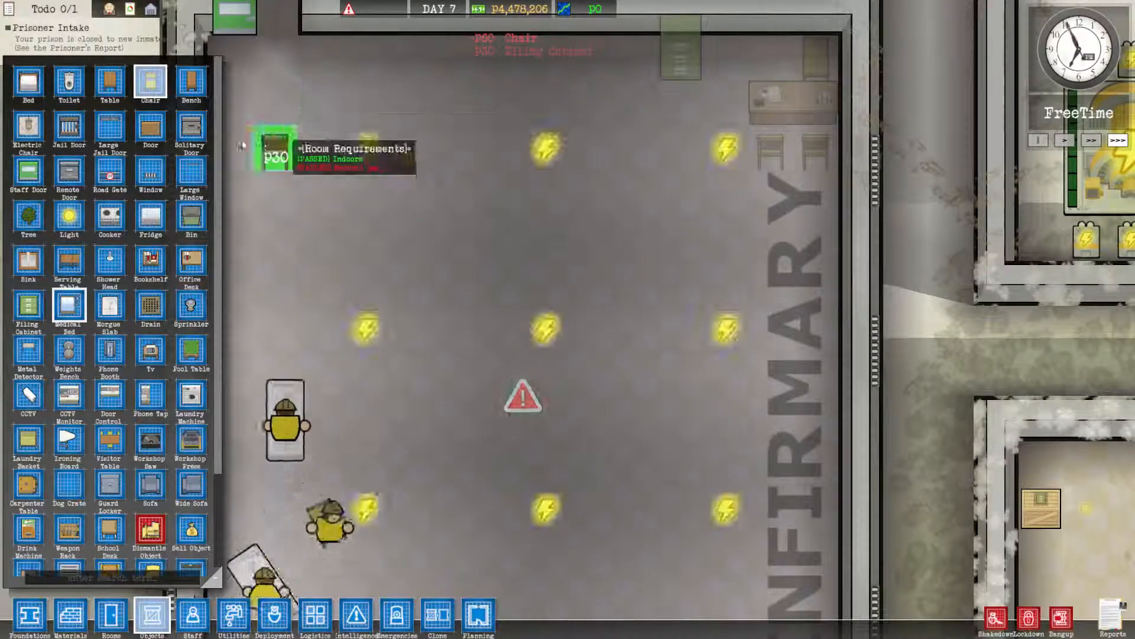
pyautogui.moveTo(27, 132)
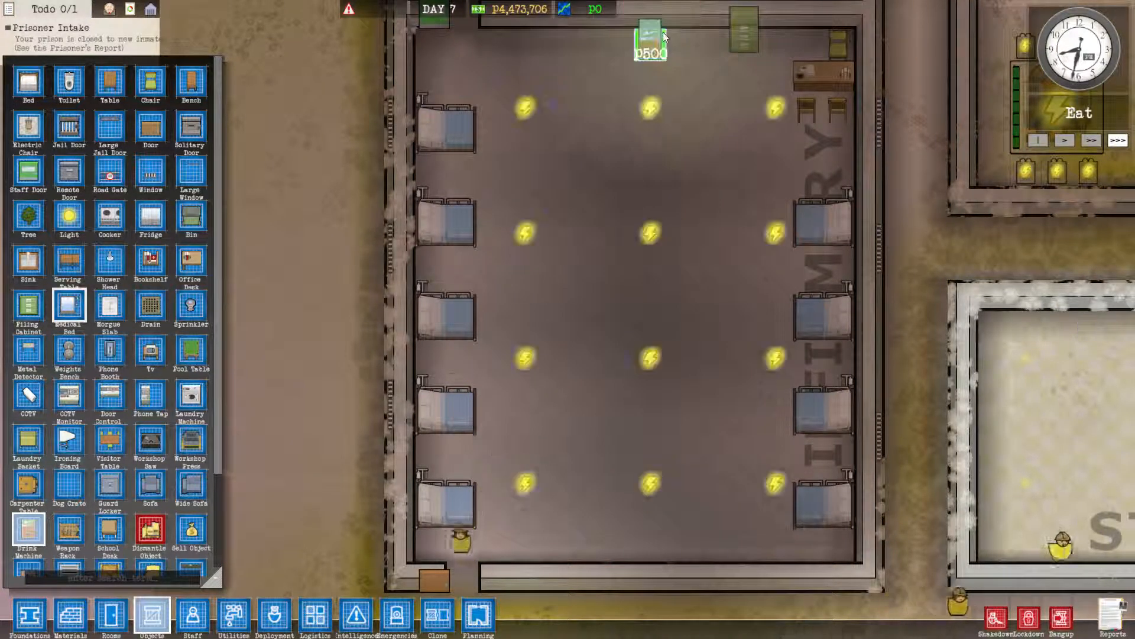
# Place a drink machine by the north wall and wide sofas with single sofas beside them
pyautogui.click(649, 42)
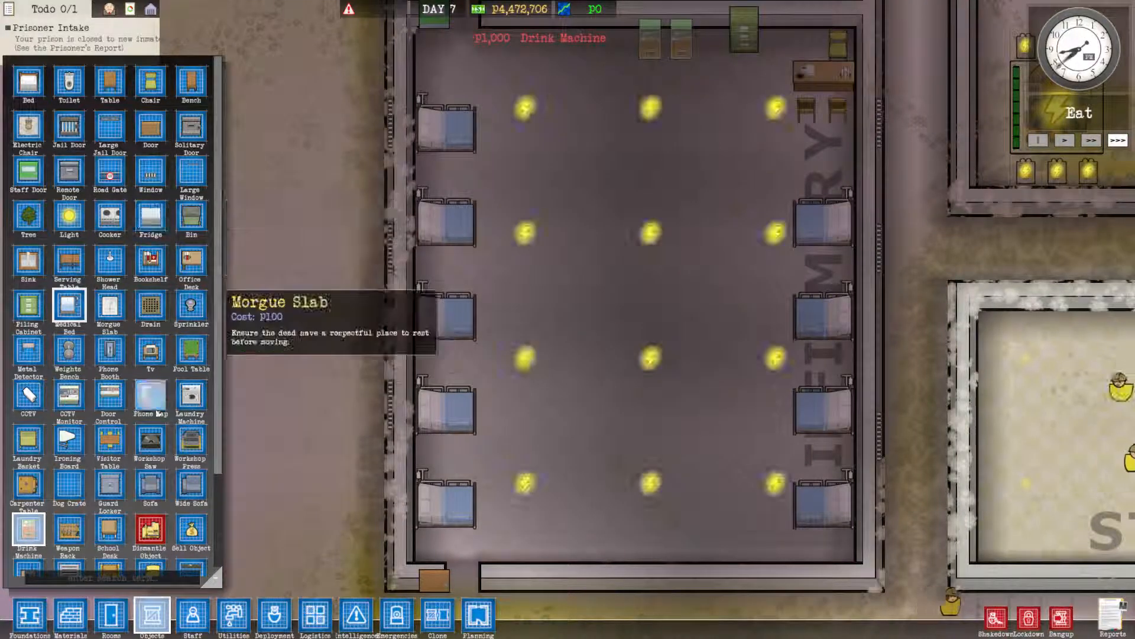
pyautogui.moveTo(151, 352)
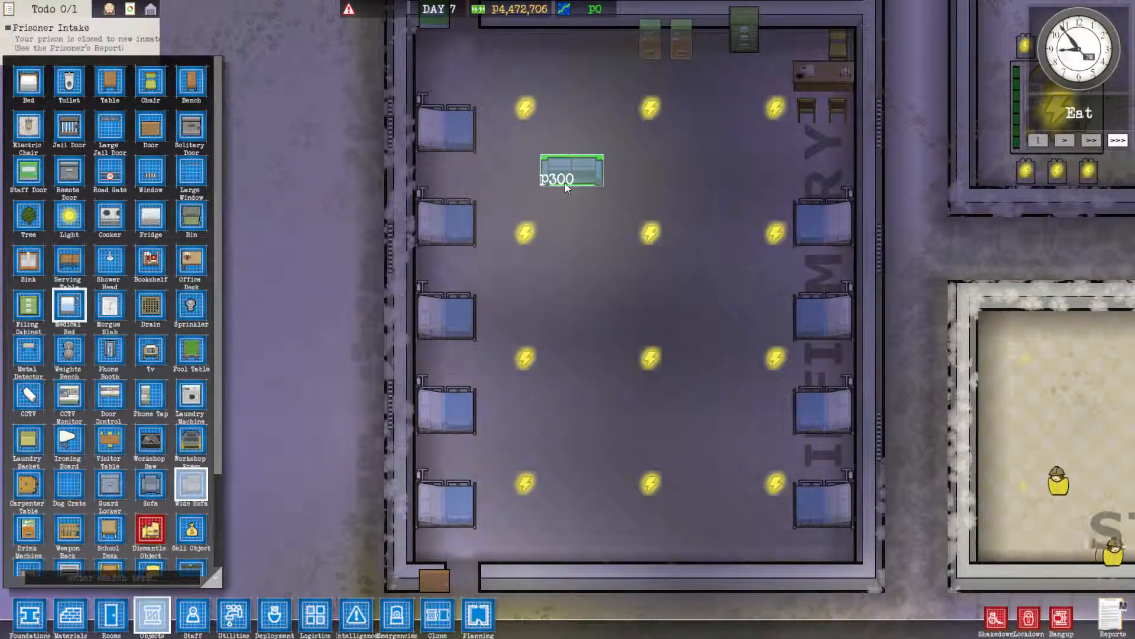
pyautogui.moveTo(570, 172); pyautogui.dragTo(601, 514)
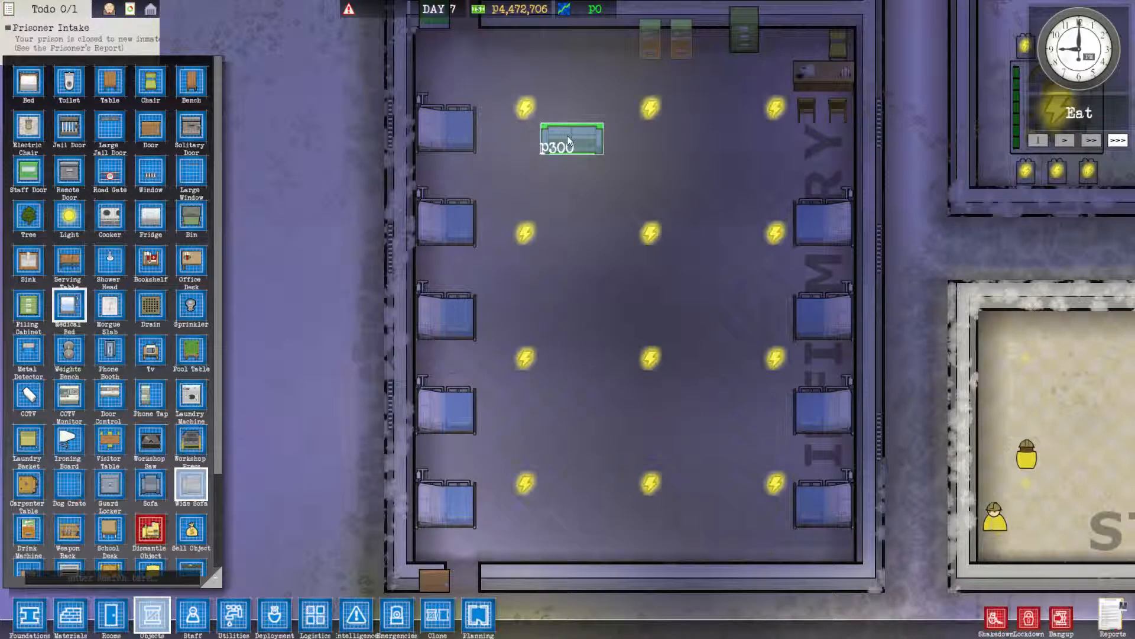
pyautogui.click(634, 138)
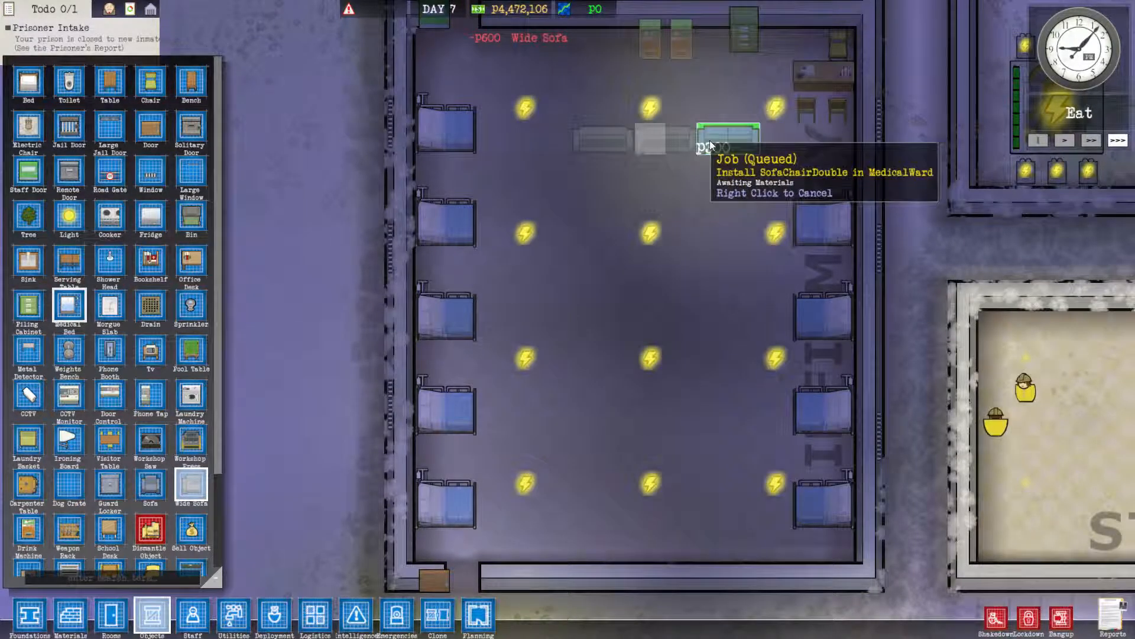
pyautogui.moveTo(191, 304)
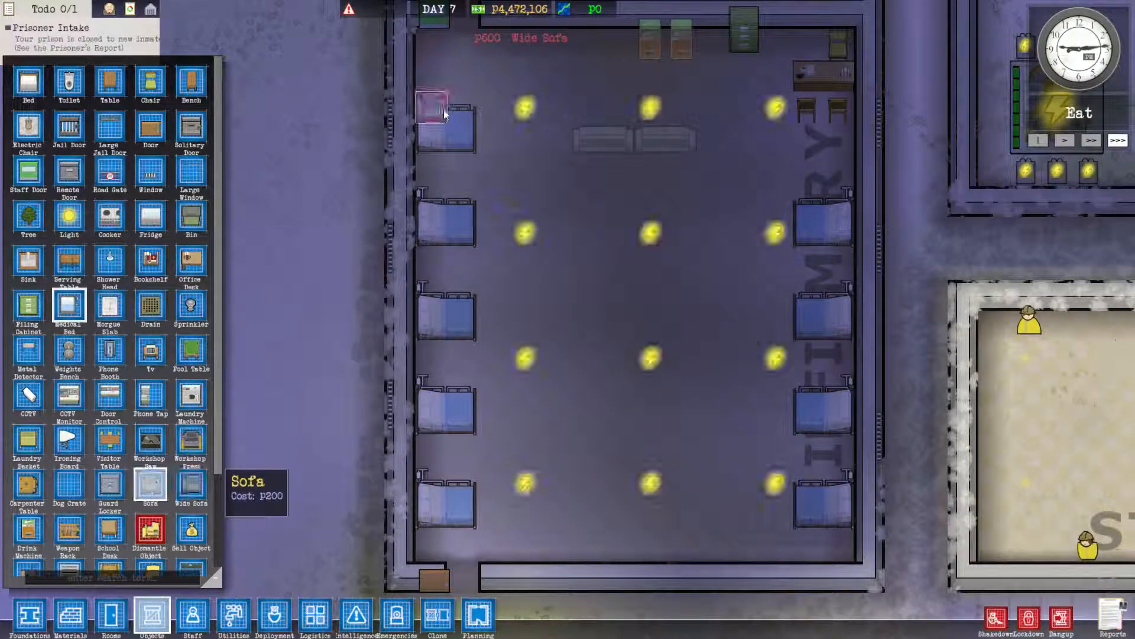
pyautogui.click(554, 108)
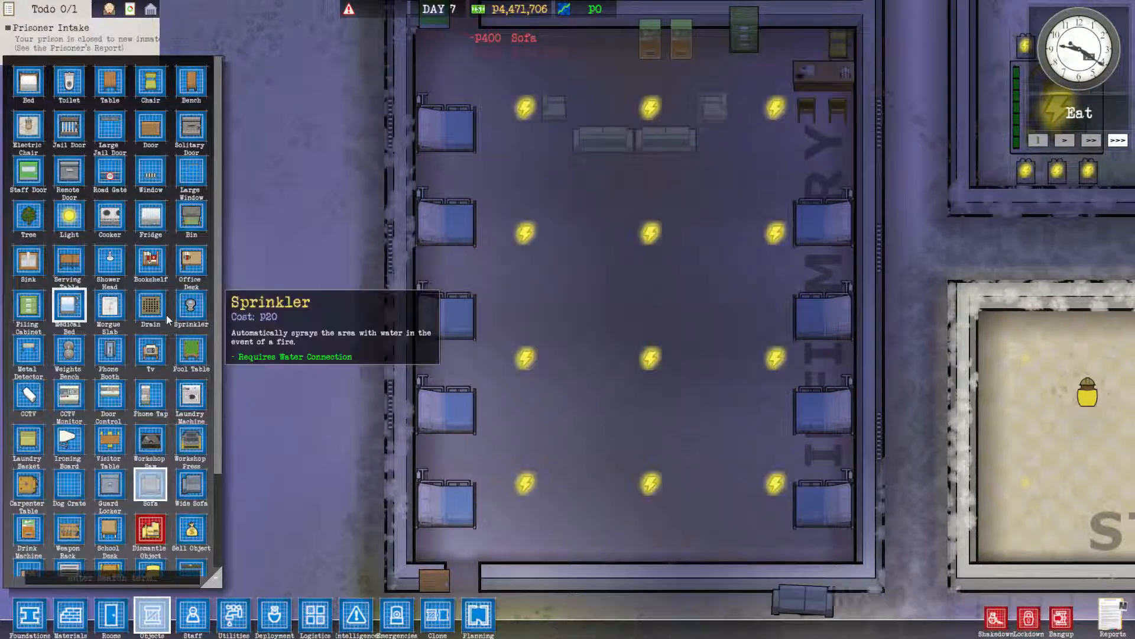
pyautogui.moveTo(190, 445)
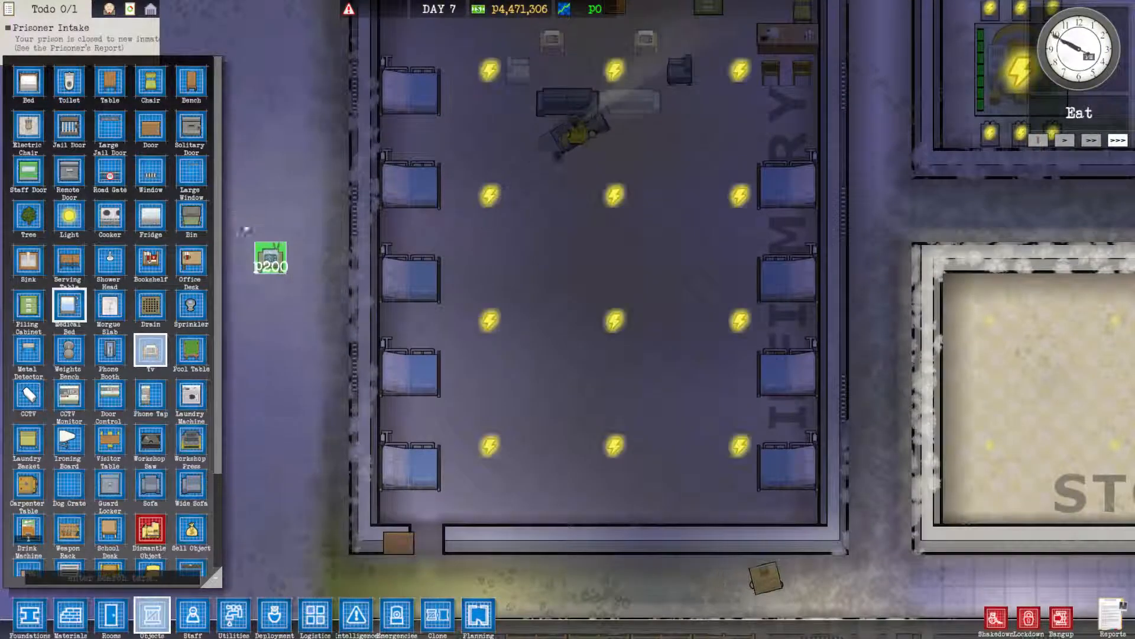
pyautogui.moveTo(190, 173)
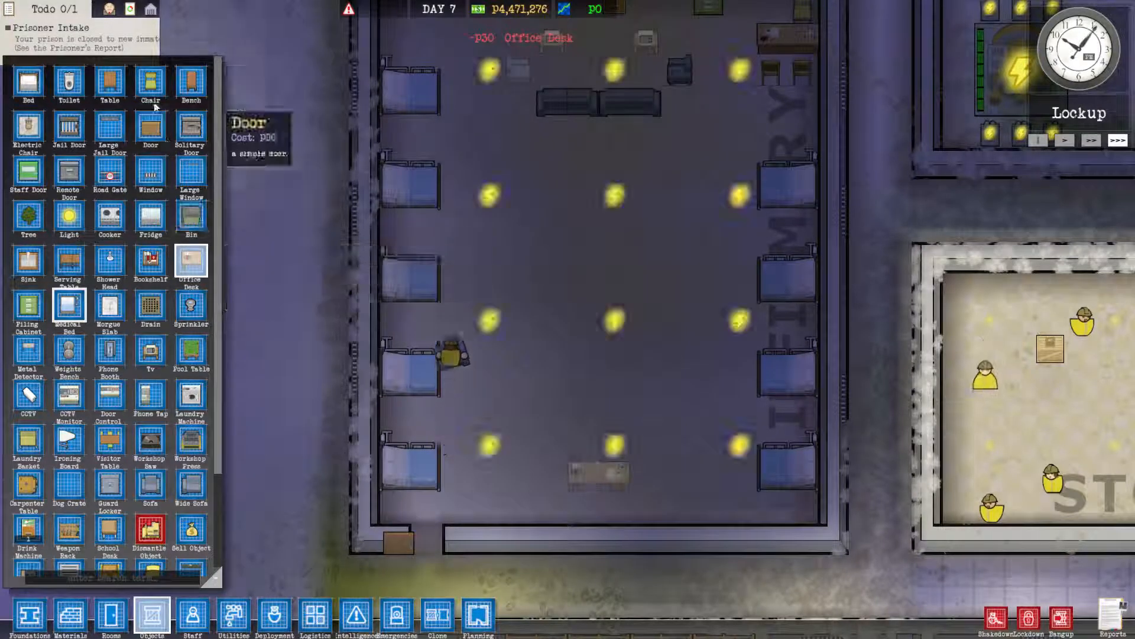
# Place an office desk with chairs at the infirmary's south wall and lights by the sofas
pyautogui.click(610, 508)
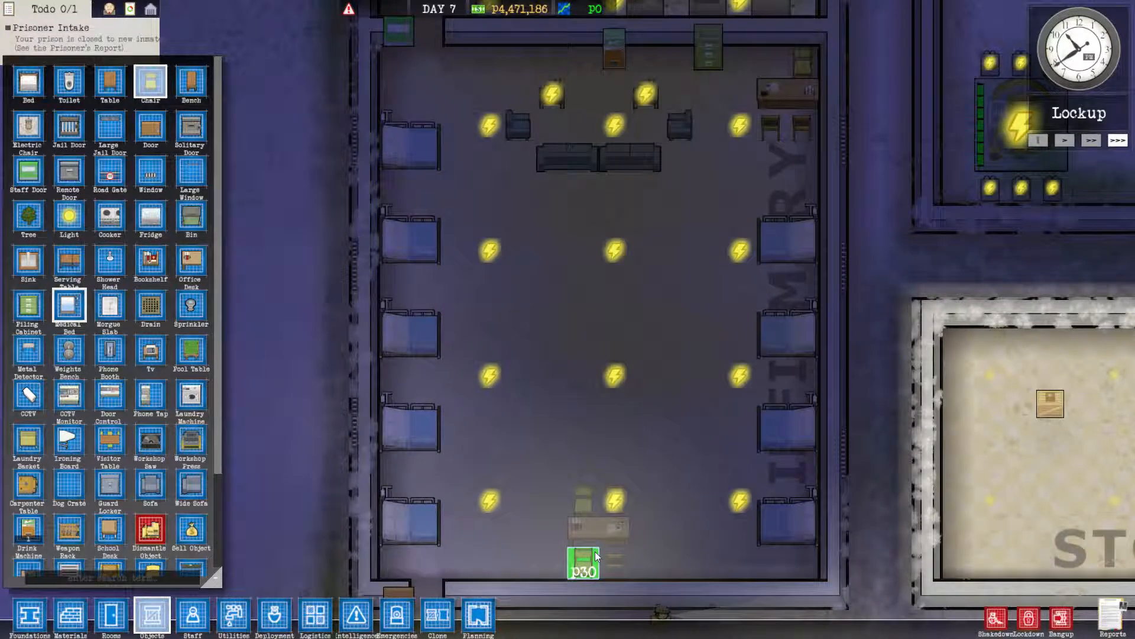
pyautogui.moveTo(150, 395)
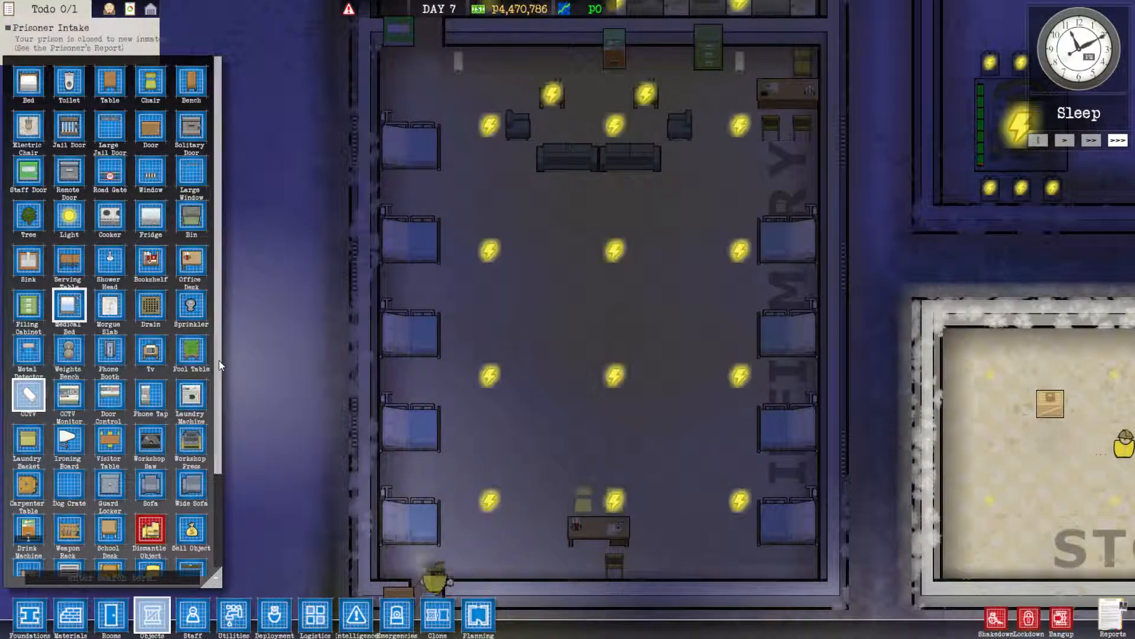
pyautogui.moveTo(192, 218)
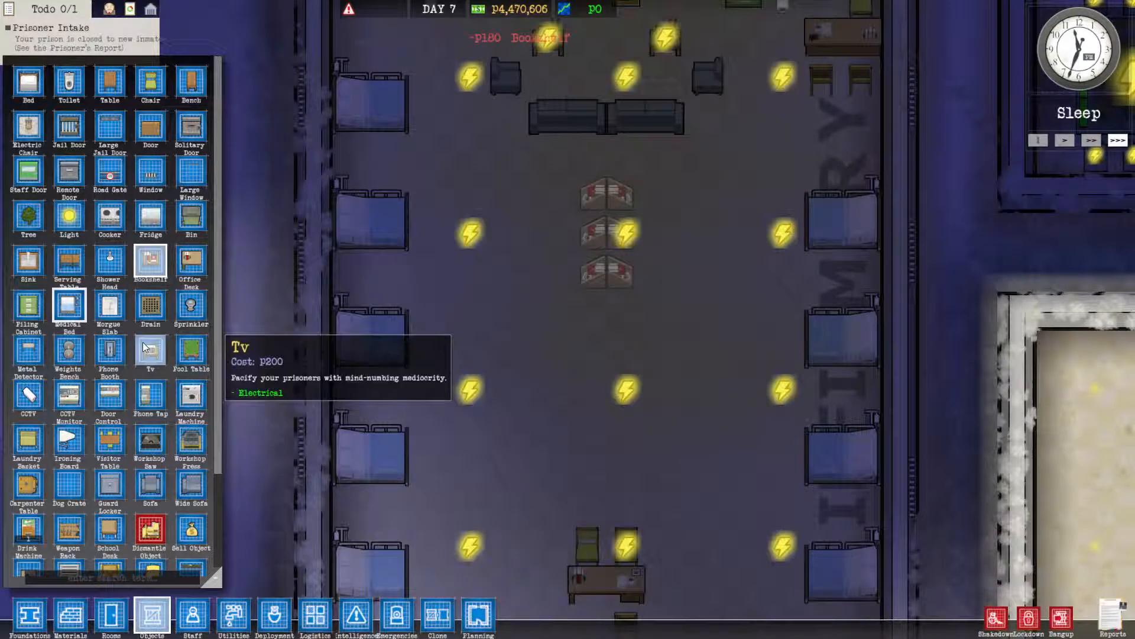
# Place three bookshelves in the infirmary centre with two wide sofas below them
pyautogui.click(190, 485)
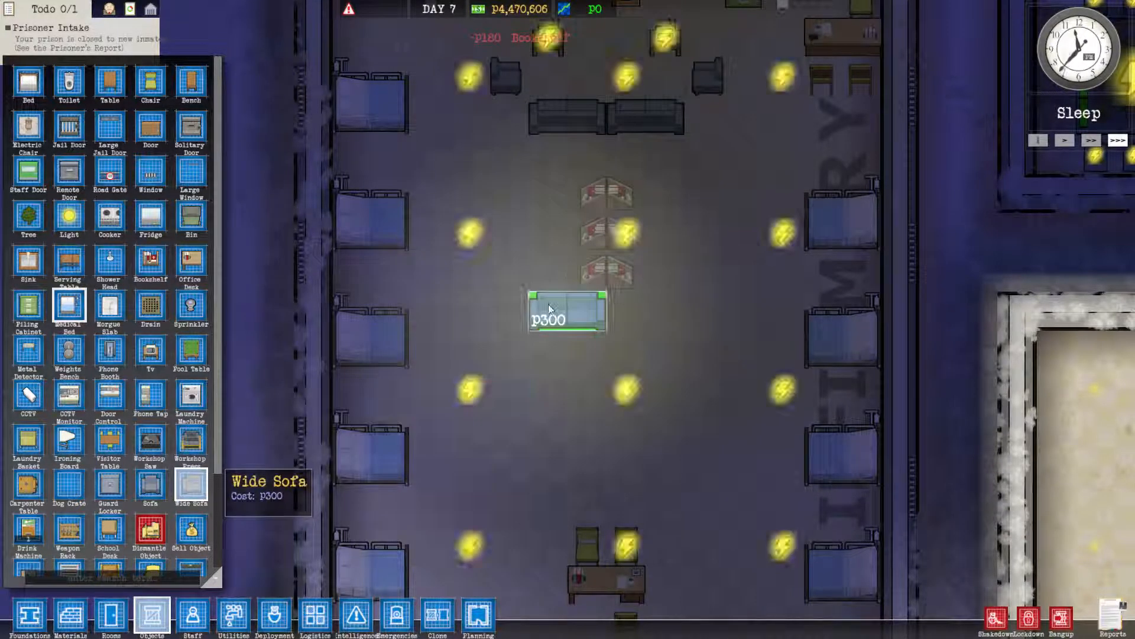
pyautogui.click(565, 314)
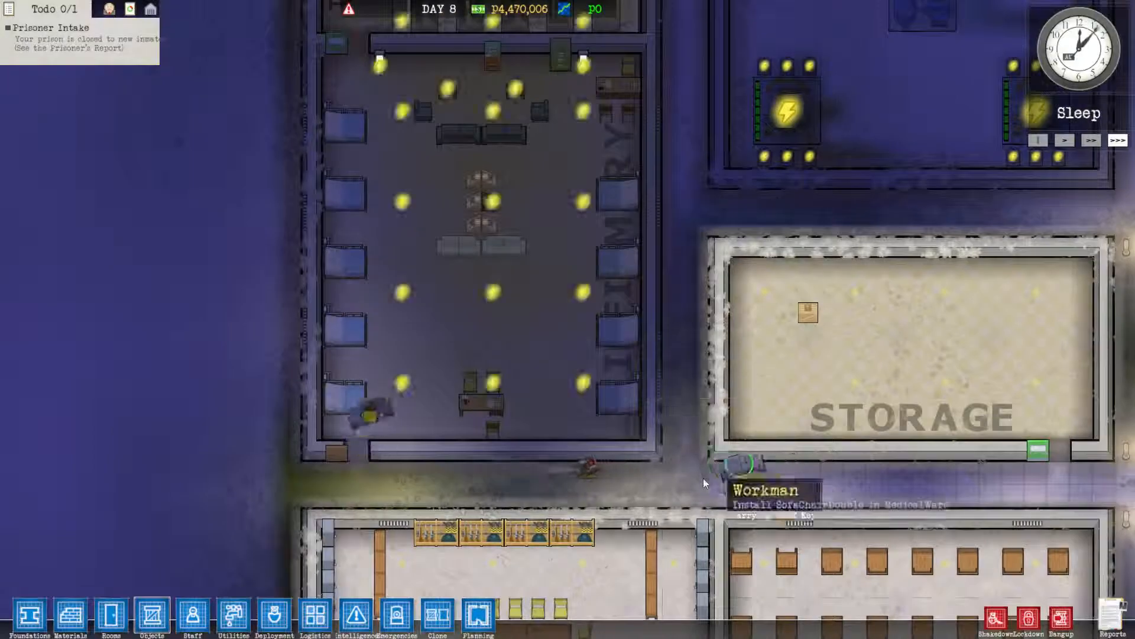
pyautogui.moveTo(70, 618)
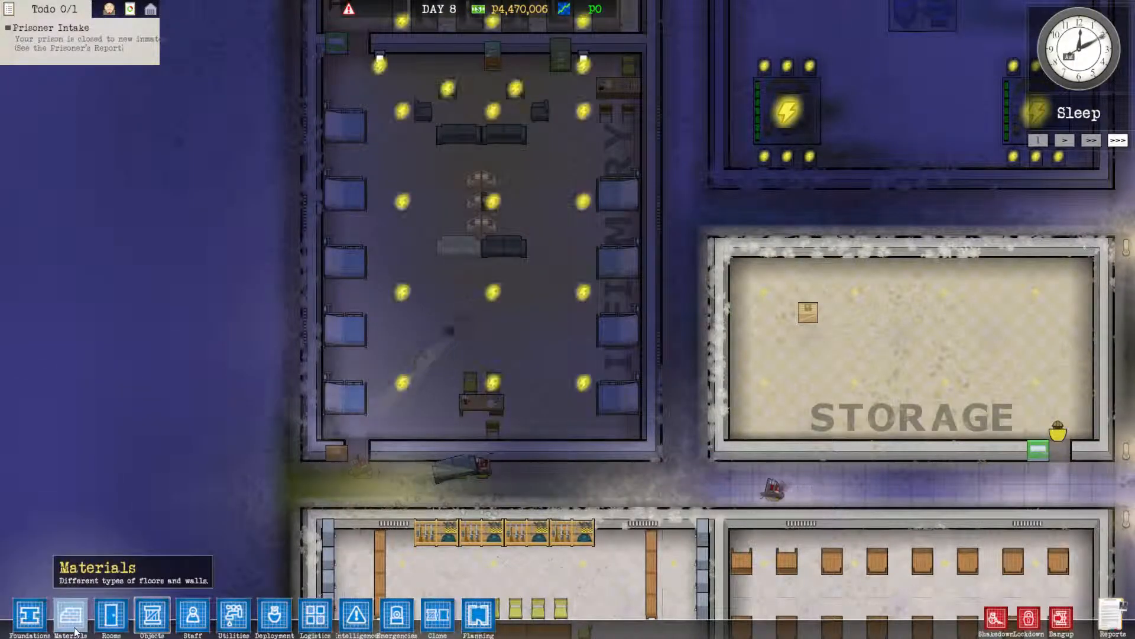
# Lay concrete tiles along the corridor south of the infirmary and storage
pyautogui.click(70, 617)
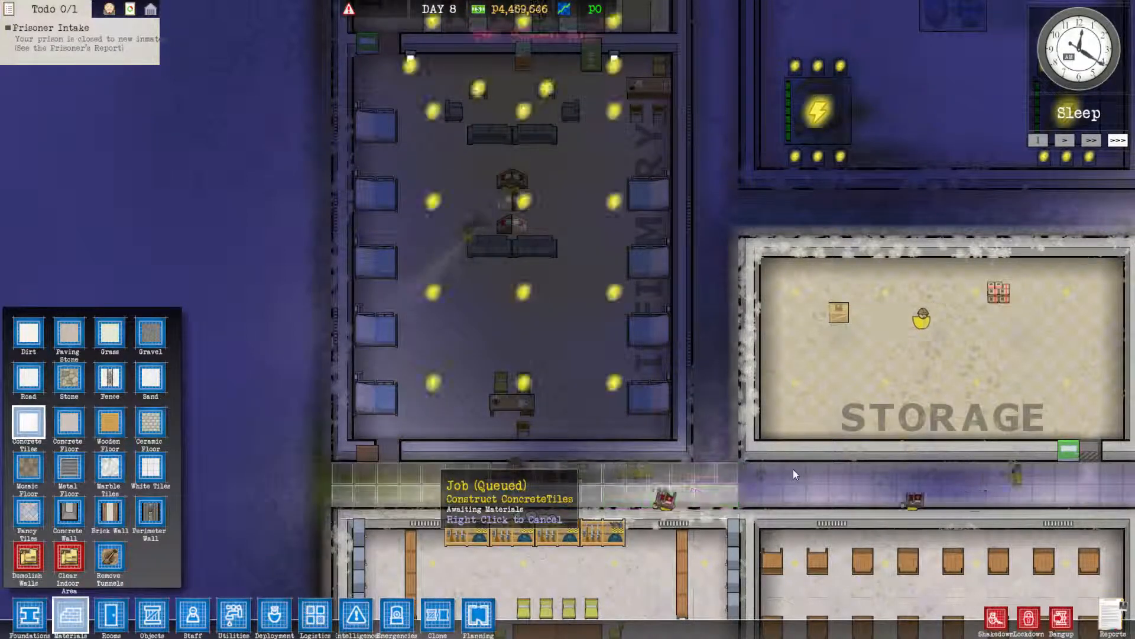
pyautogui.moveTo(151, 616)
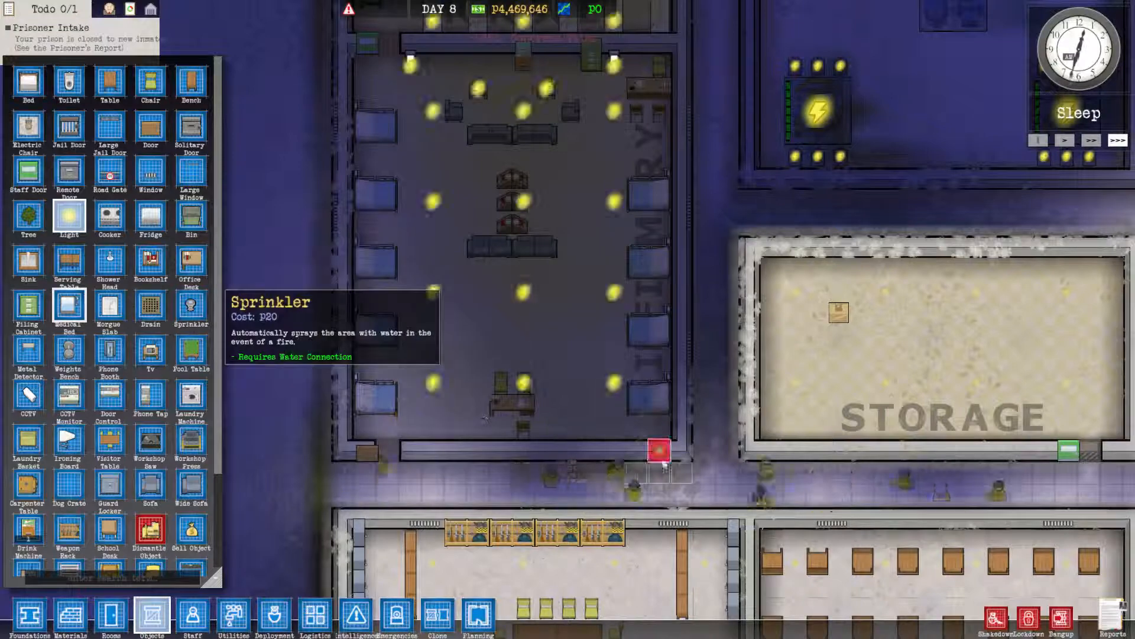
# Place a P1,000 metal detector at the infirmary entrance
pyautogui.click(812, 434)
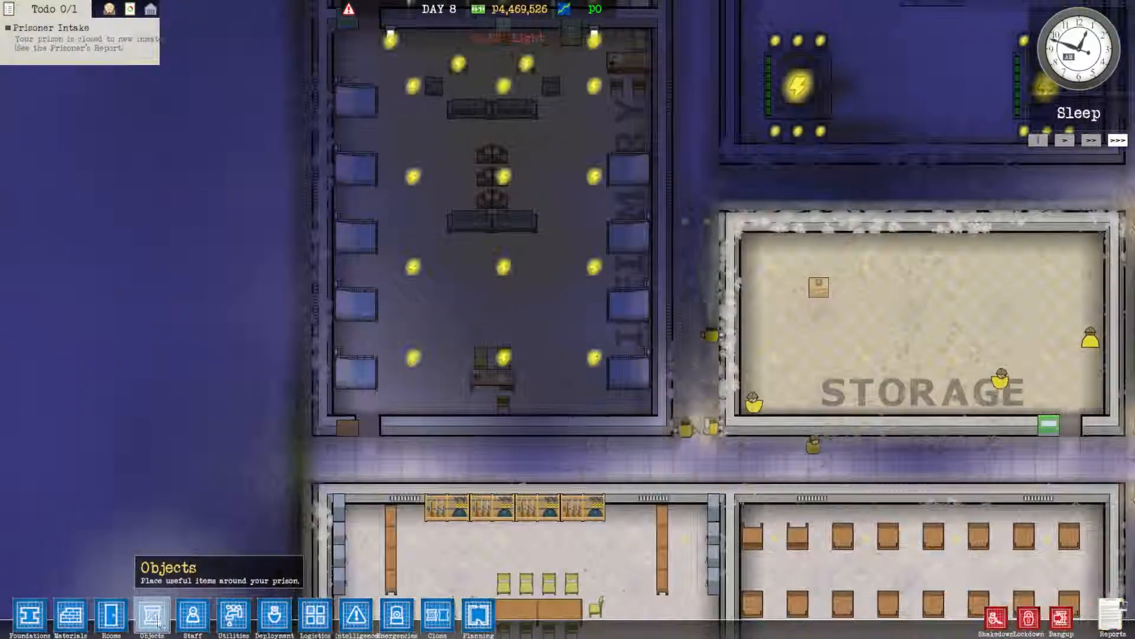
pyautogui.click(152, 616)
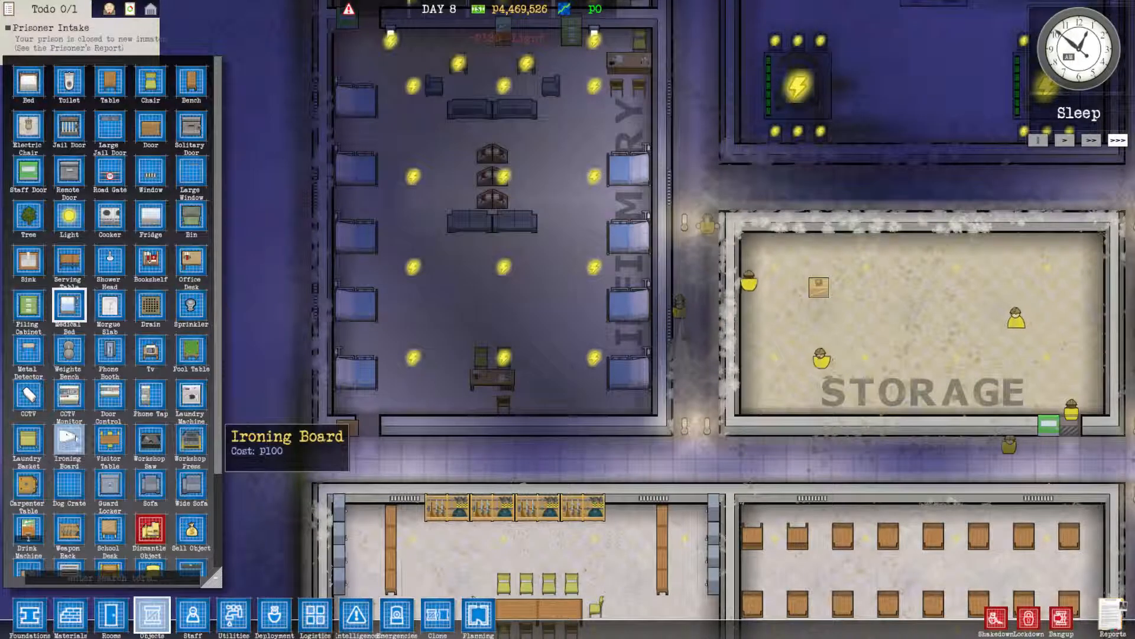
pyautogui.moveTo(69, 397)
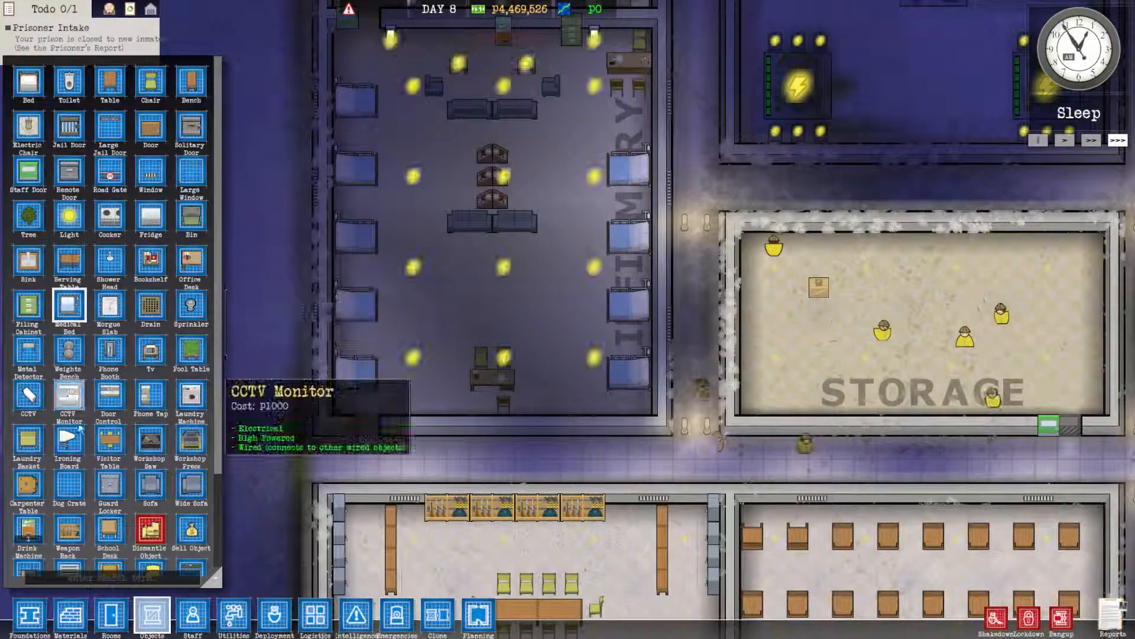
pyautogui.moveTo(108, 355)
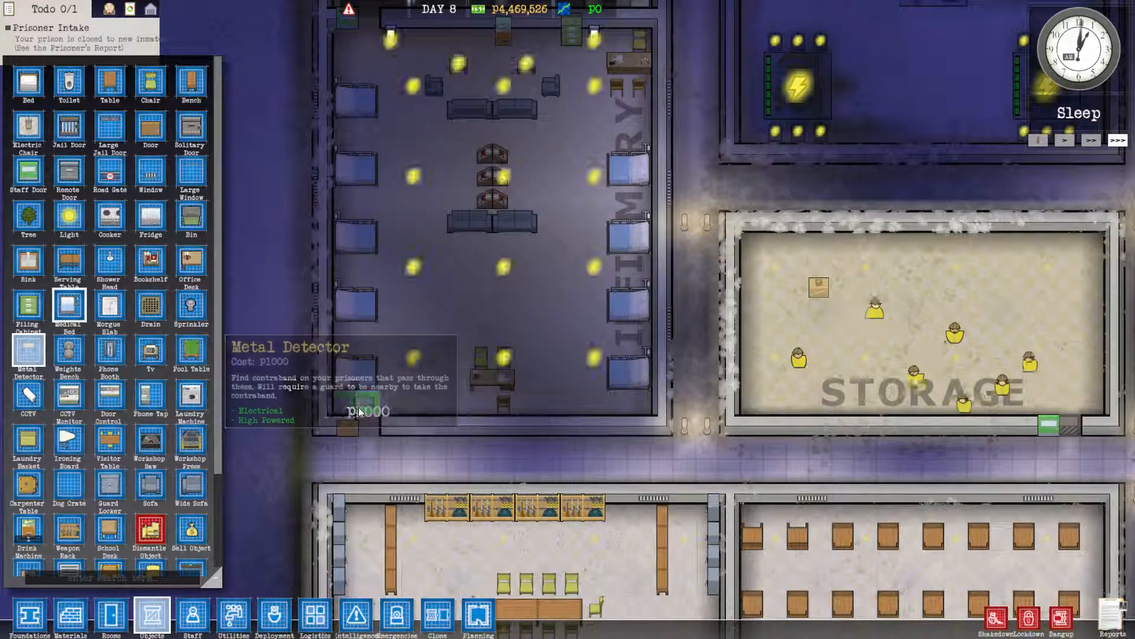
pyautogui.click(504, 471)
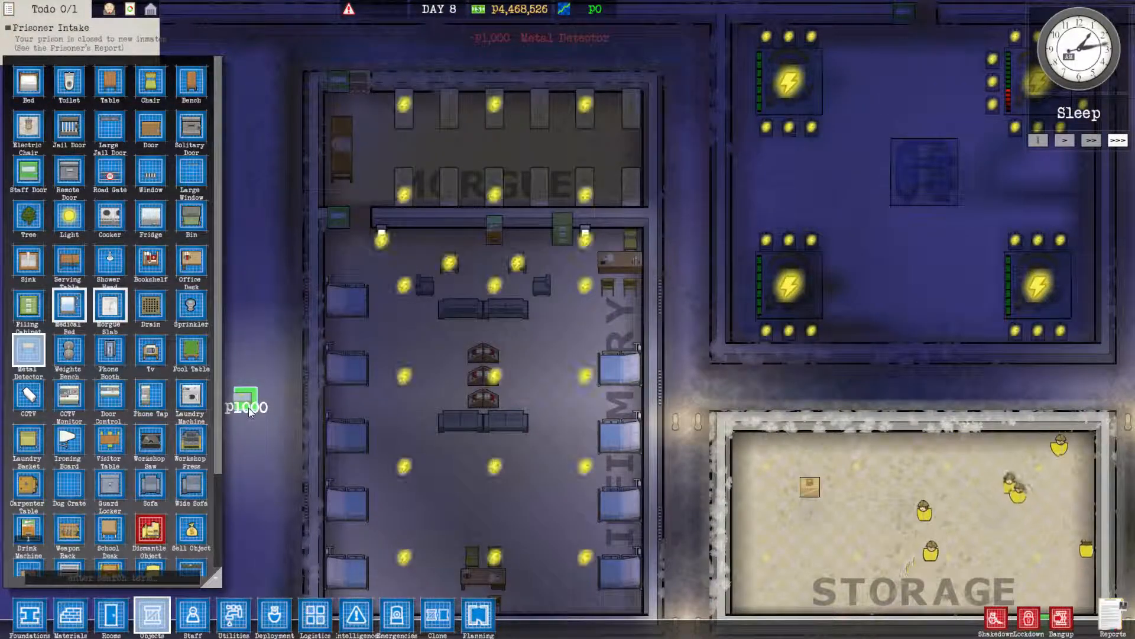
pyautogui.moveTo(233, 618)
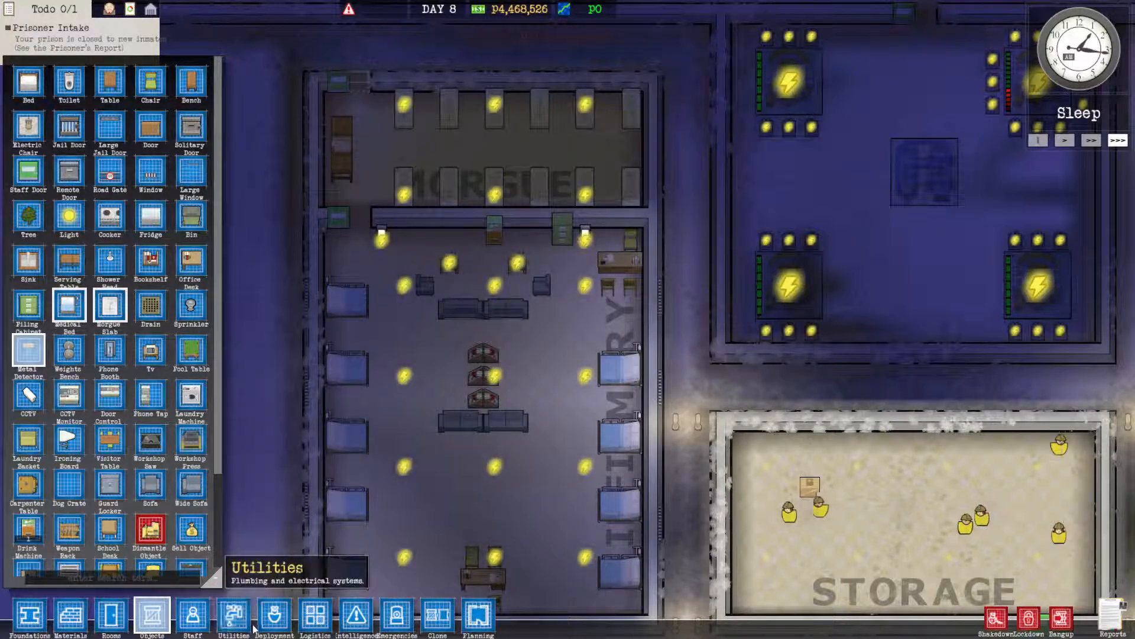
# Run electrical cable from the power network into the infirmary and morgue
pyautogui.click(233, 618)
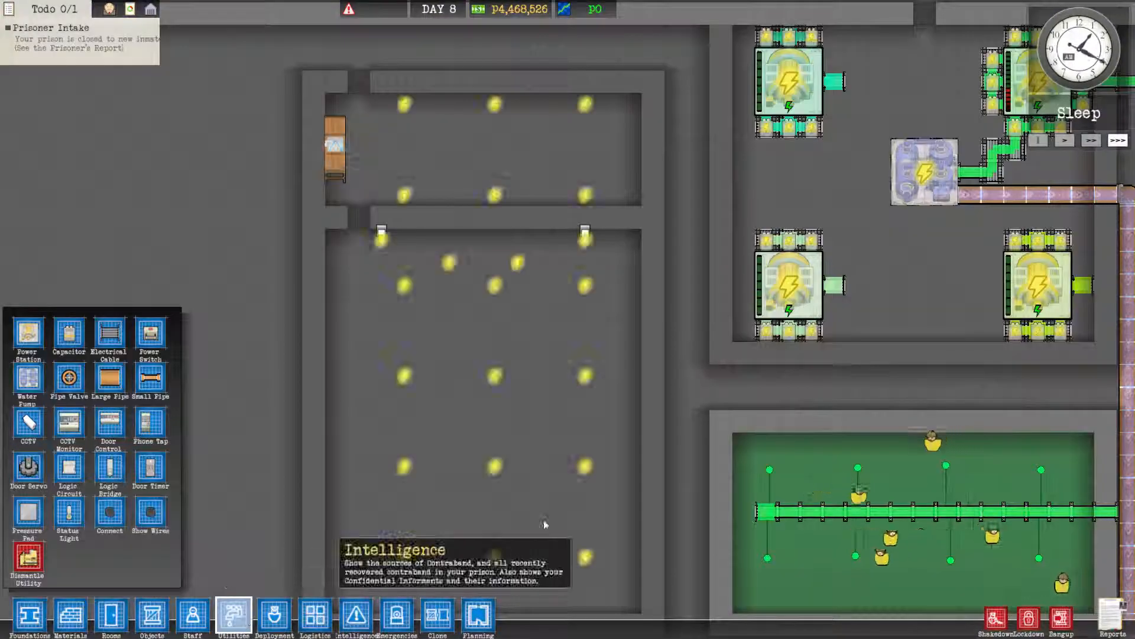
pyautogui.hscroll(3)
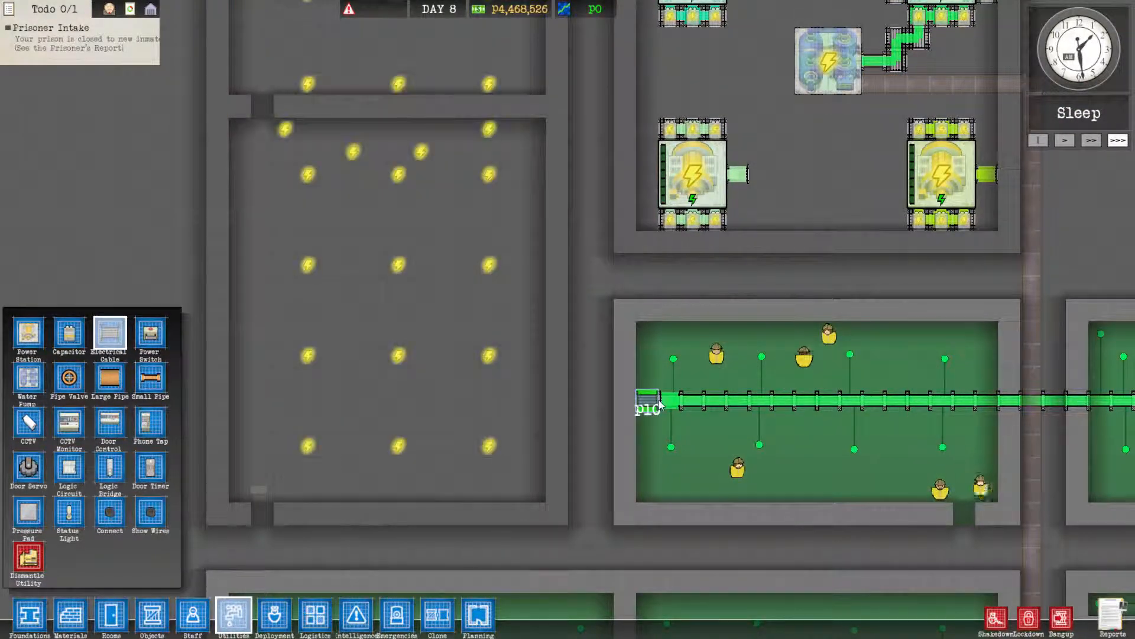
pyautogui.moveTo(651, 400); pyautogui.dragTo(253, 399)
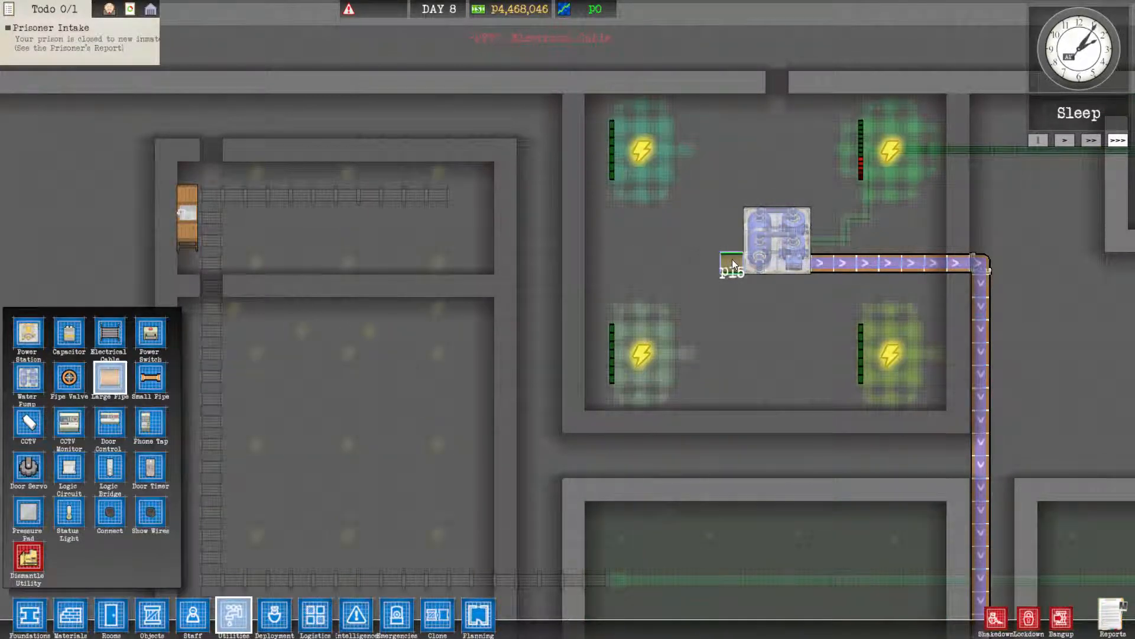
# Lay large water pipe from the pump west, then north and across to the morgue
pyautogui.moveTo(731, 263); pyautogui.dragTo(542, 263)
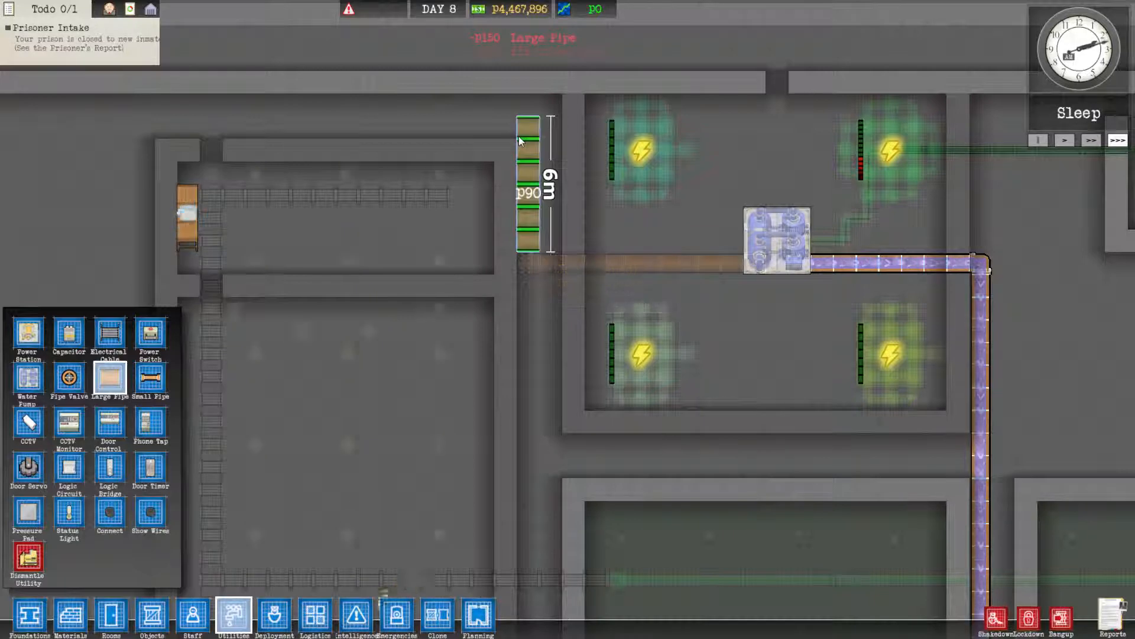
pyautogui.moveTo(527, 137); pyautogui.dragTo(156, 137)
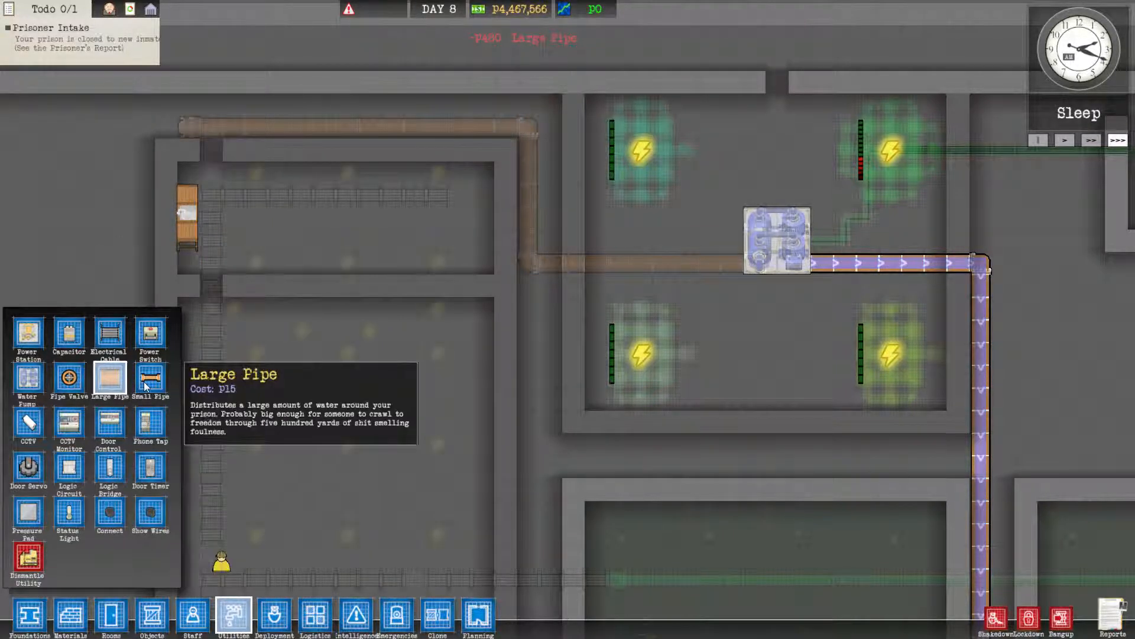
pyautogui.click(150, 377)
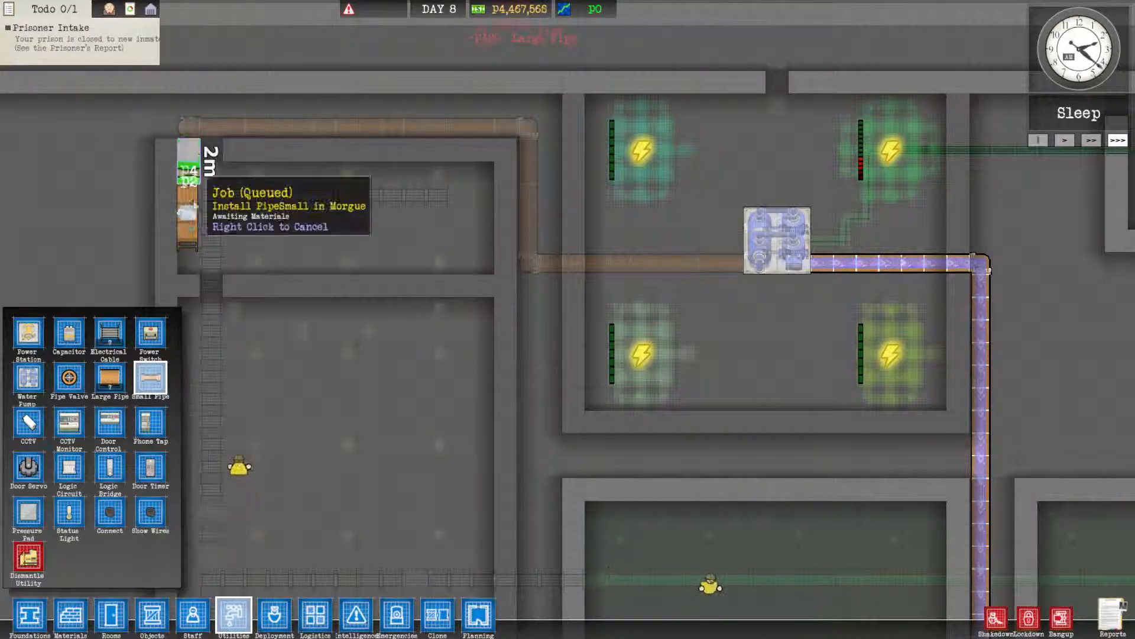